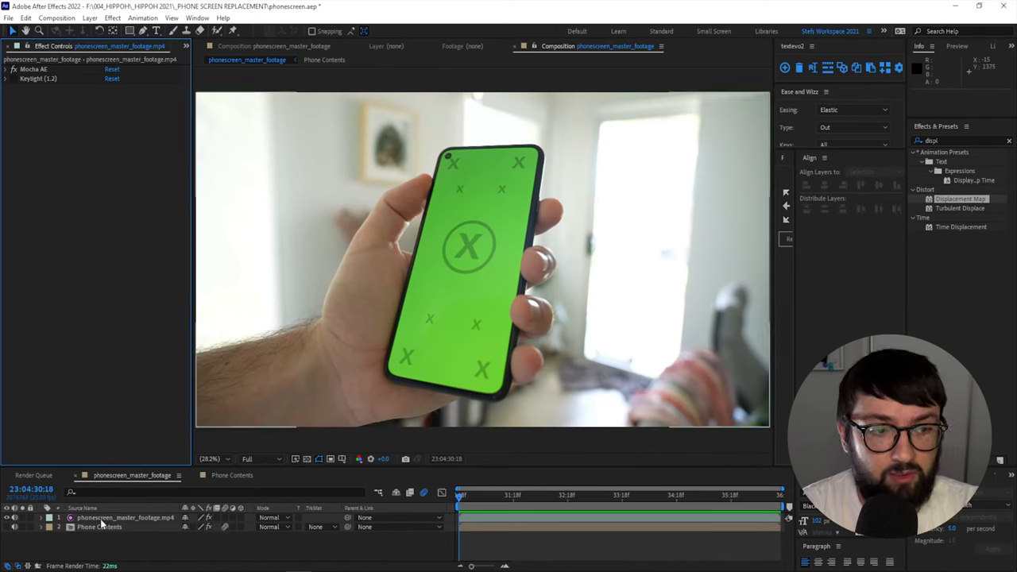
# - Review Track Camera, Track Motion and Track in Boris FX Mocha, then play a 3D tracking example
pyautogui.click(143, 17)
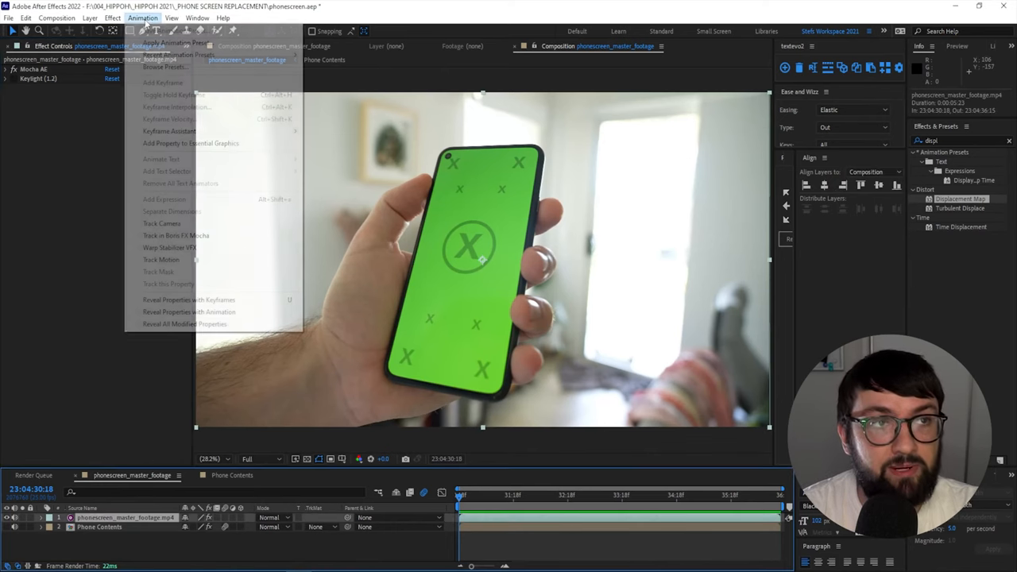
pyautogui.moveTo(161, 223)
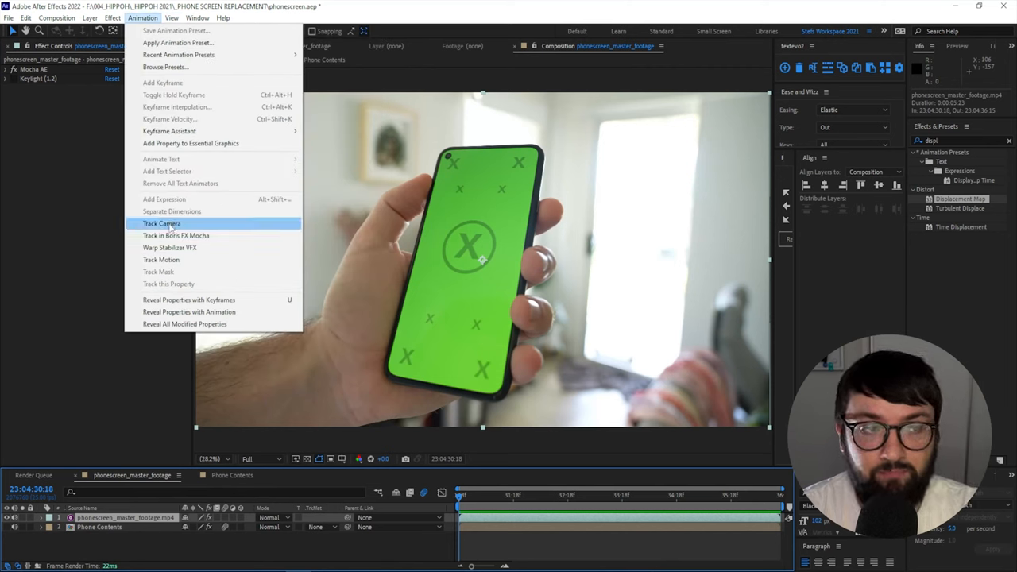
pyautogui.moveTo(175, 235)
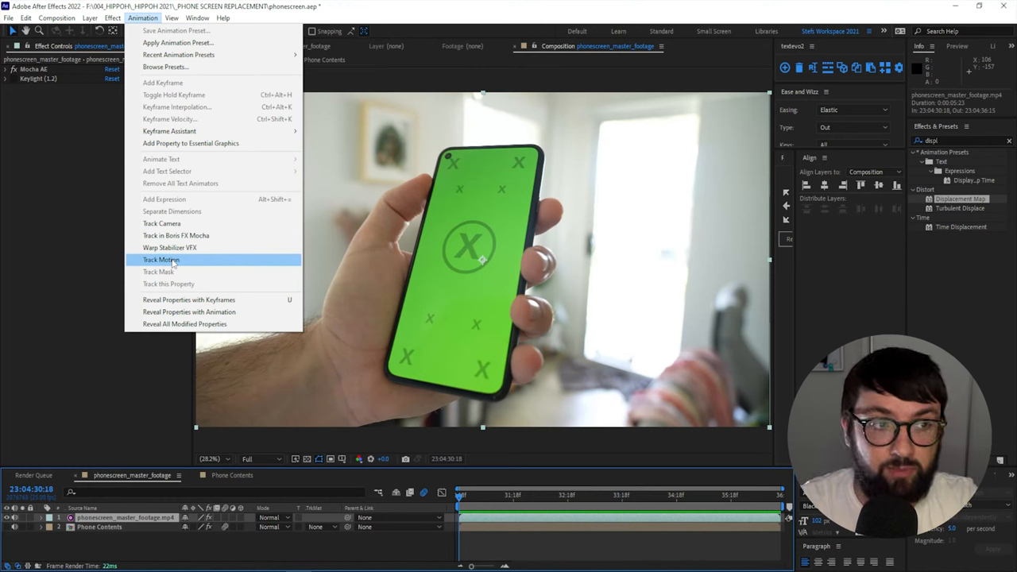
pyautogui.click(162, 260)
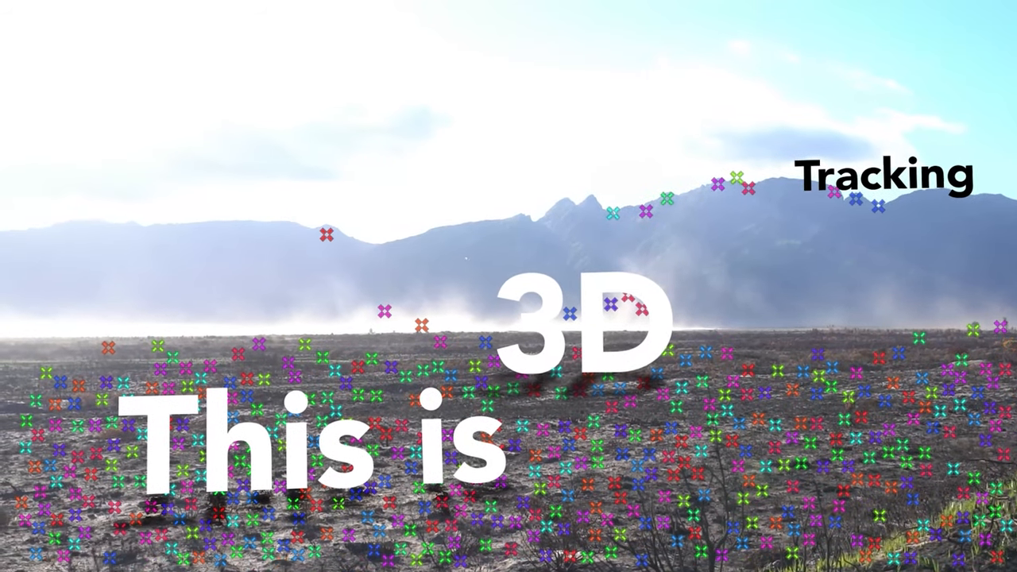
pyautogui.click(143, 18)
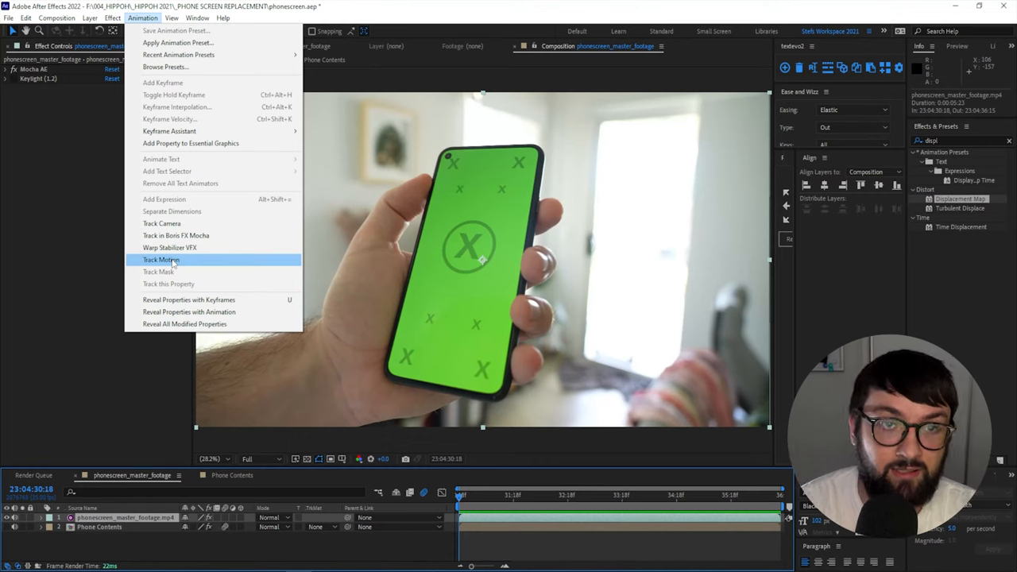
pyautogui.moveTo(159, 272)
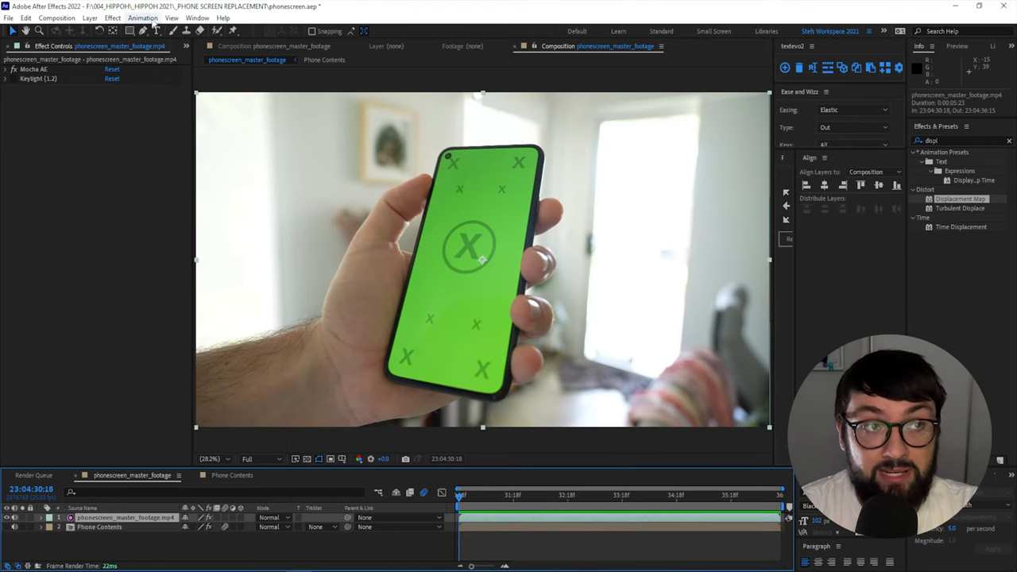
pyautogui.click(142, 17)
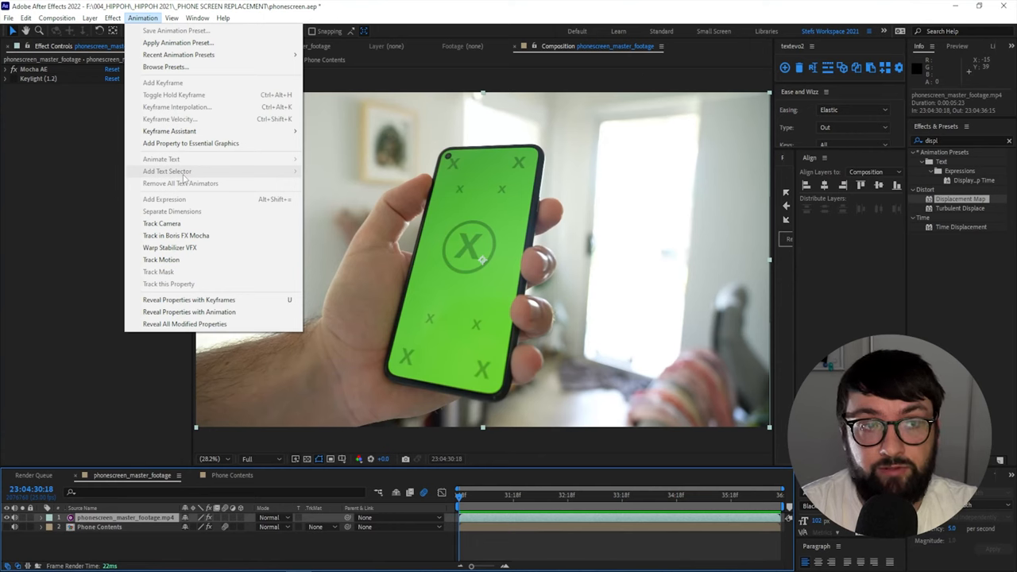
pyautogui.moveTo(175, 235)
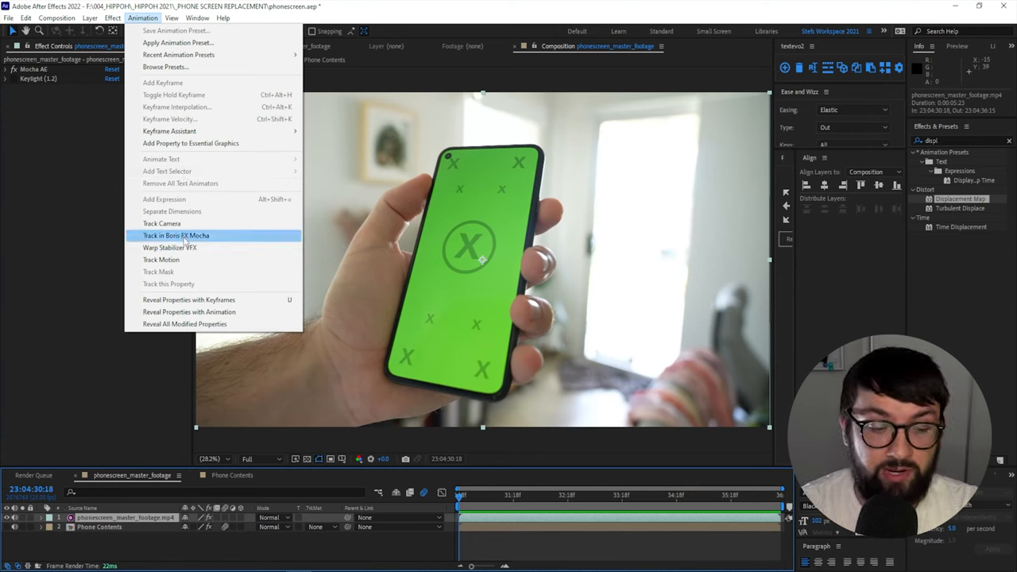
pyautogui.moveTo(170, 247)
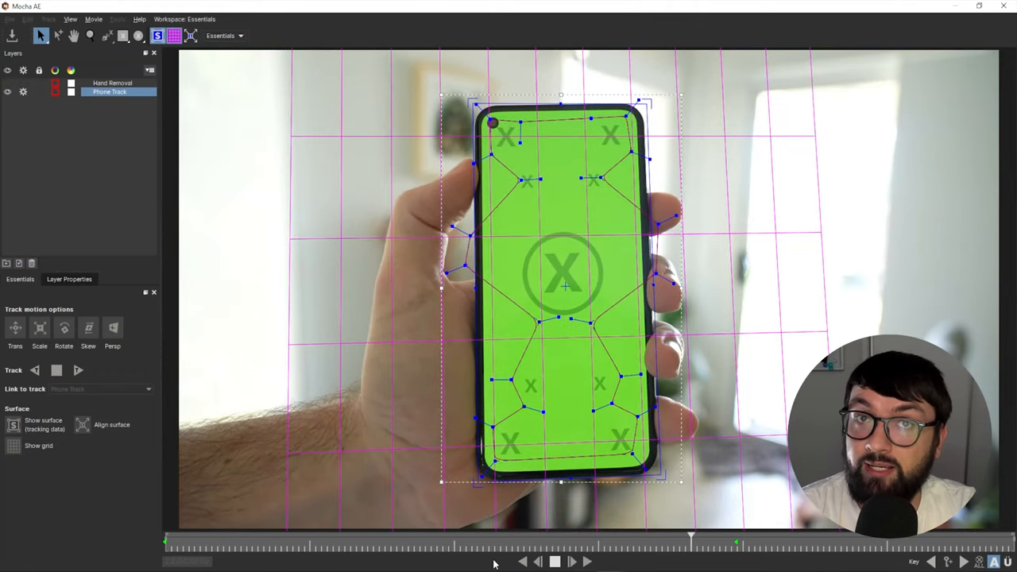
# - Preview the tracked phone screen with the rainbow gradient and pale loading square
pyautogui.click(553, 561)
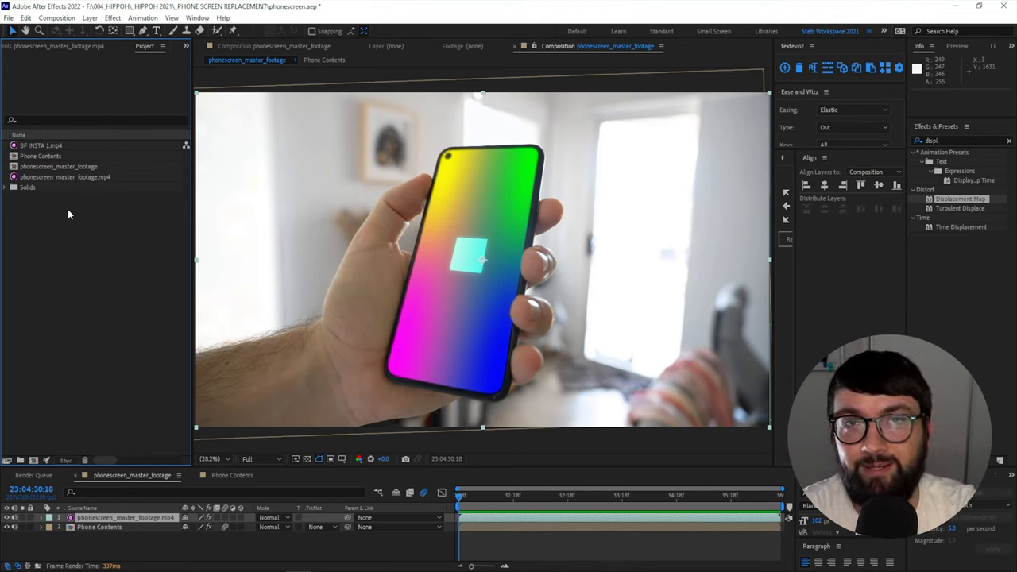
# - Make a new comp from phonescreen_master_footage.mp4 and apply Track in Boris FX Mocha to it
pyautogui.click(66, 176)
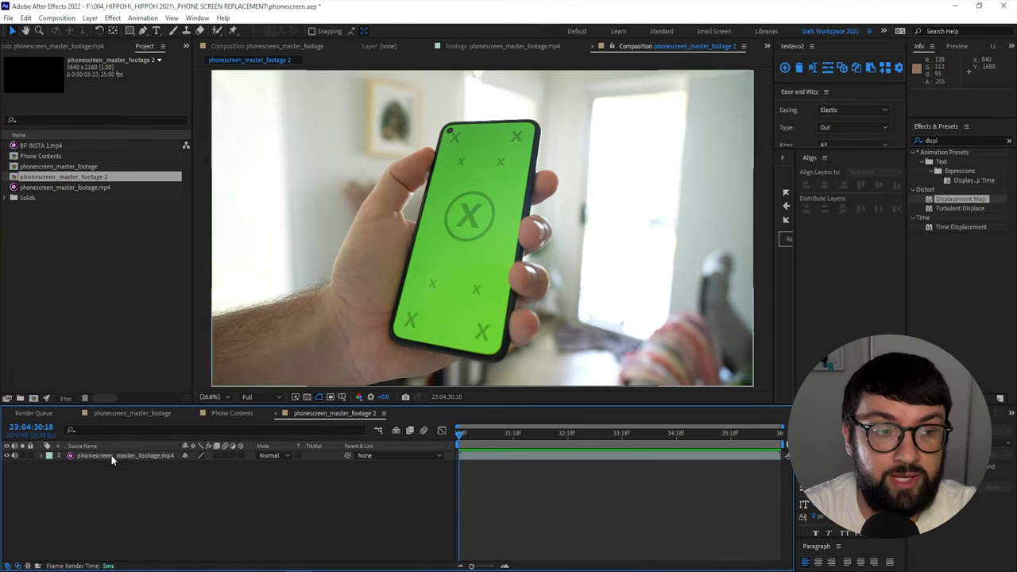
pyautogui.click(125, 455)
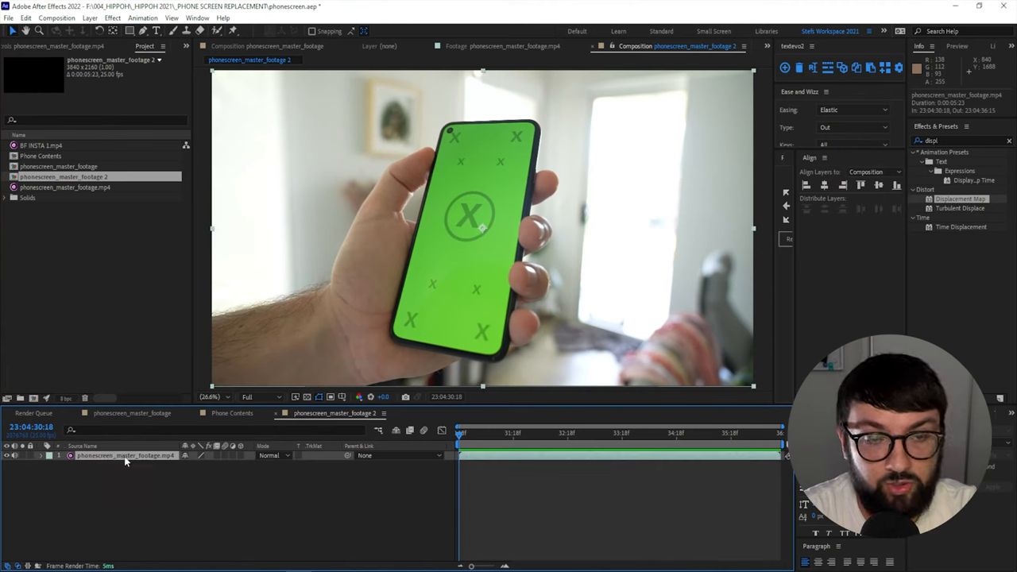
pyautogui.click(141, 18)
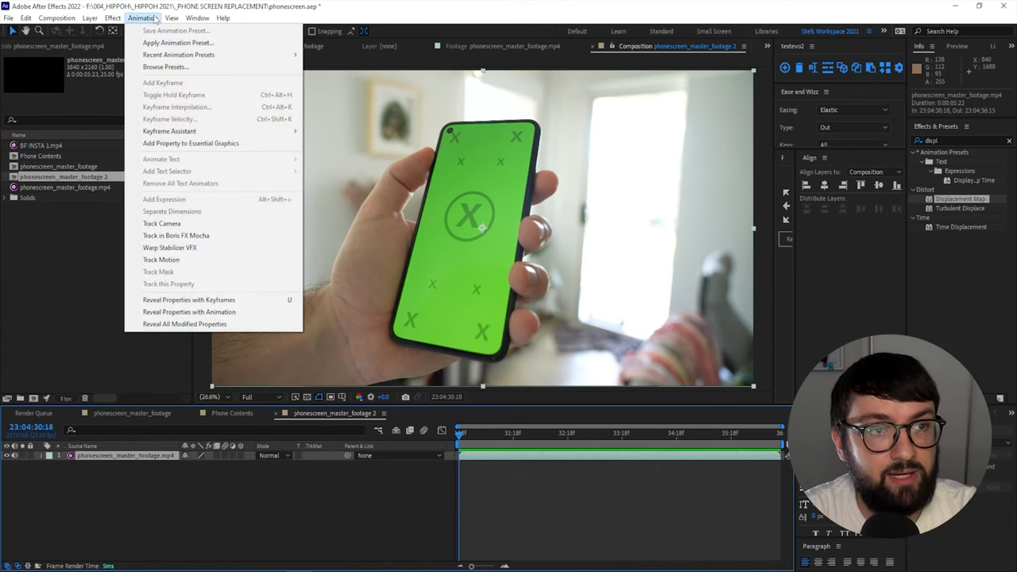
pyautogui.moveTo(176, 235)
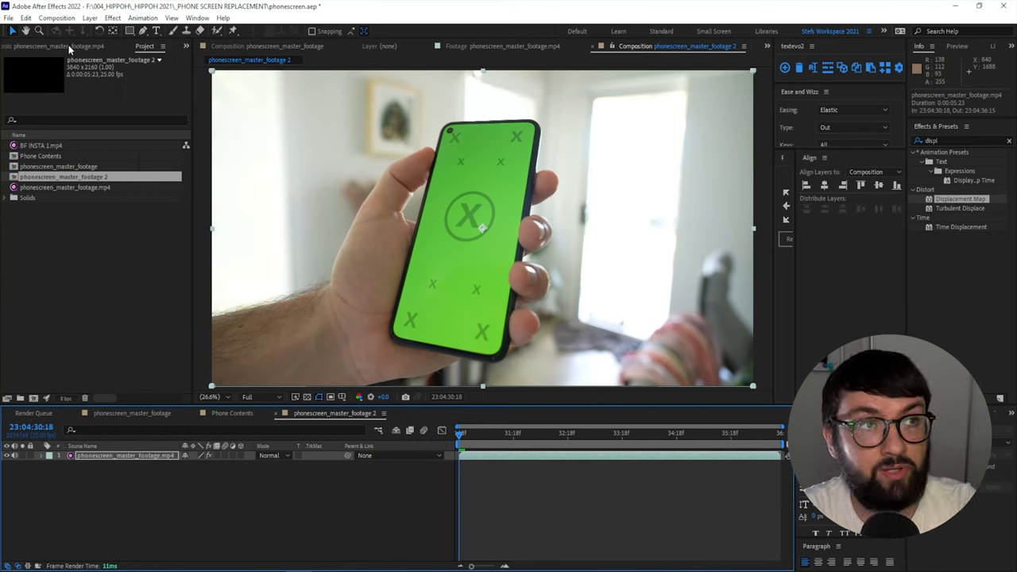
pyautogui.click(53, 45)
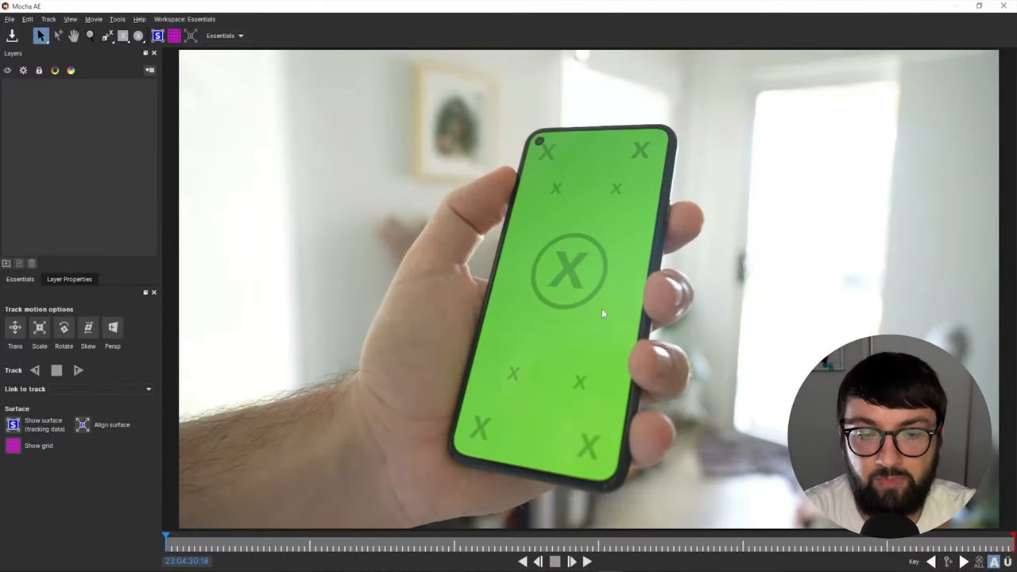
pyautogui.moveTo(303, 229)
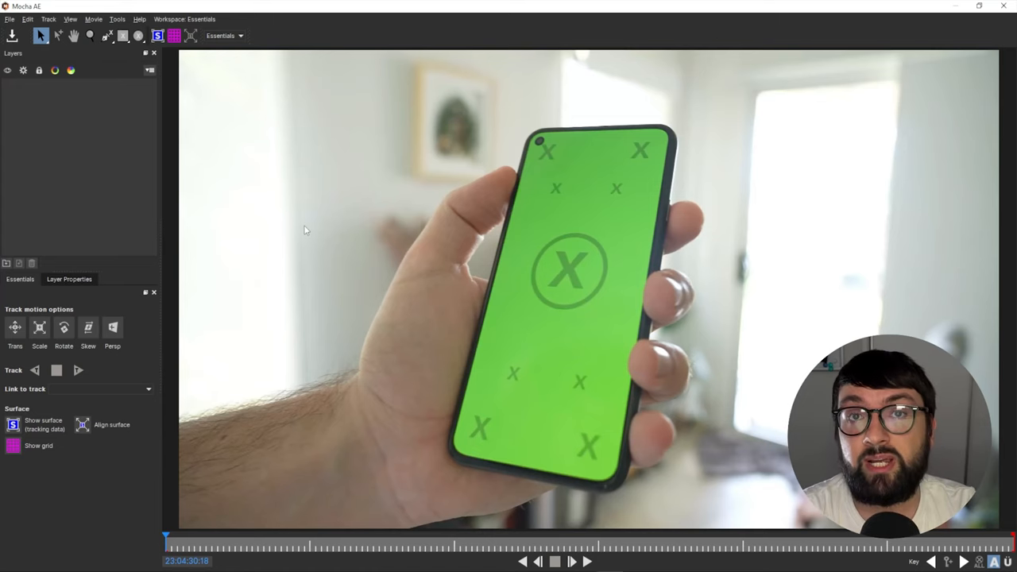
# - Set the Mocha AE workspace layout to Essentials
pyautogui.click(225, 35)
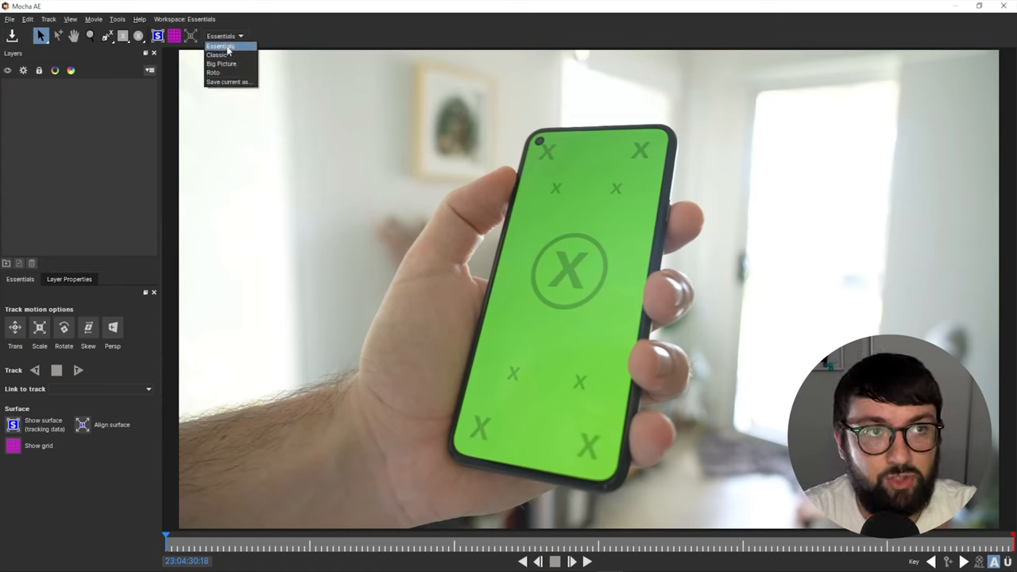
pyautogui.click(220, 46)
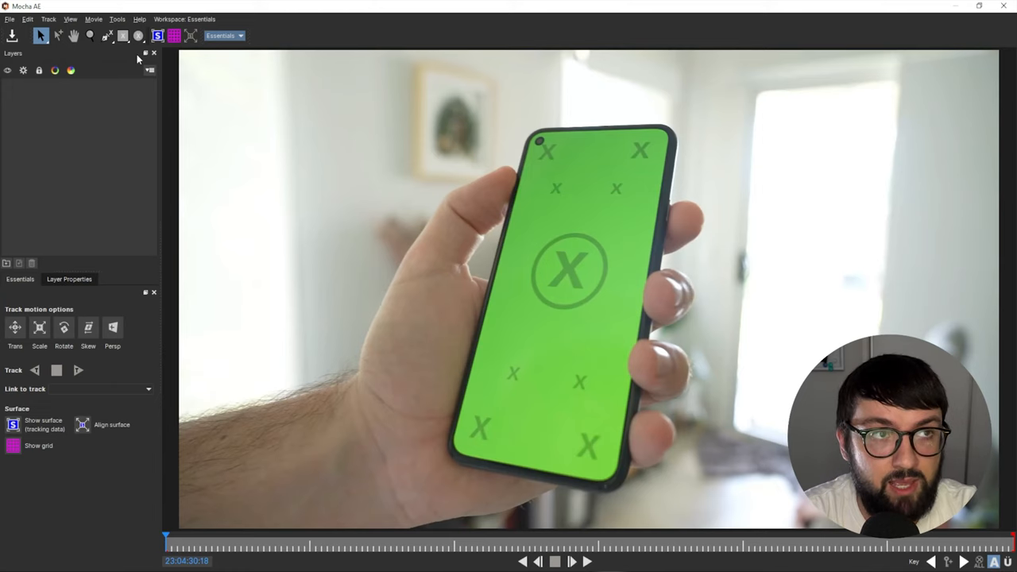
pyautogui.moveTo(108, 35)
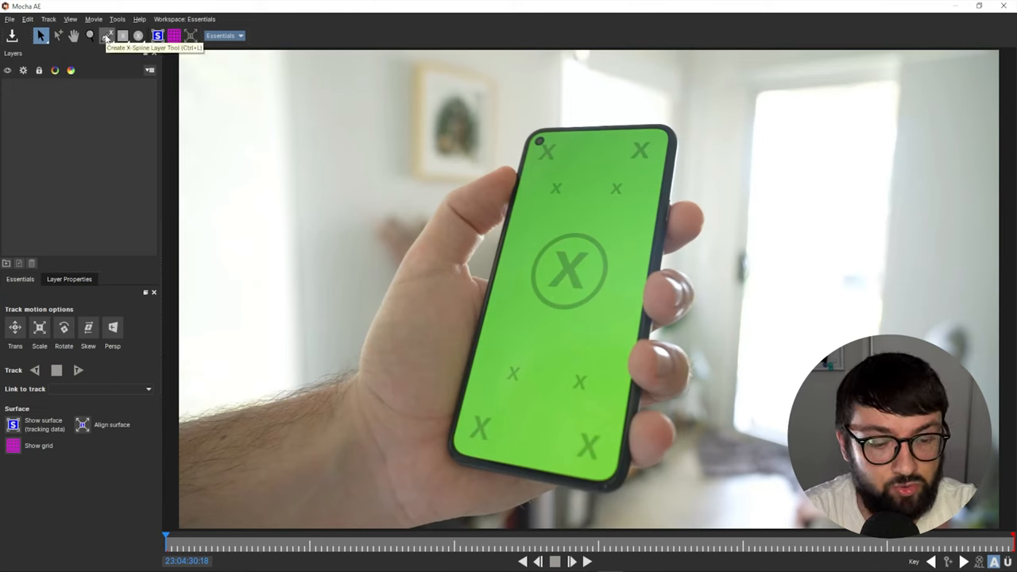
# - Draw an X-spline shape around the phone's green screen as Layer 1
pyautogui.click(106, 35)
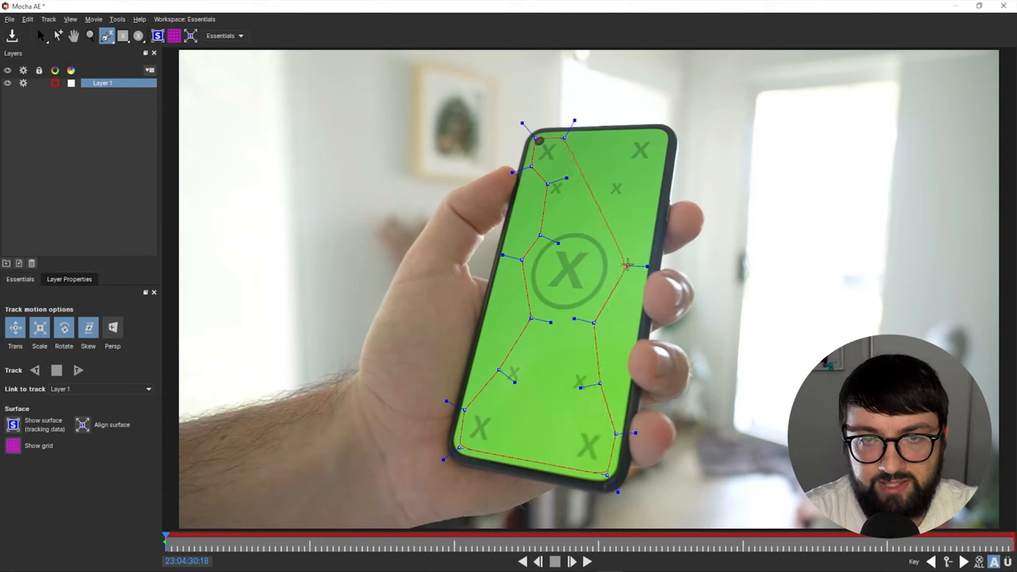
pyautogui.moveTo(628, 266); pyautogui.dragTo(640, 183)
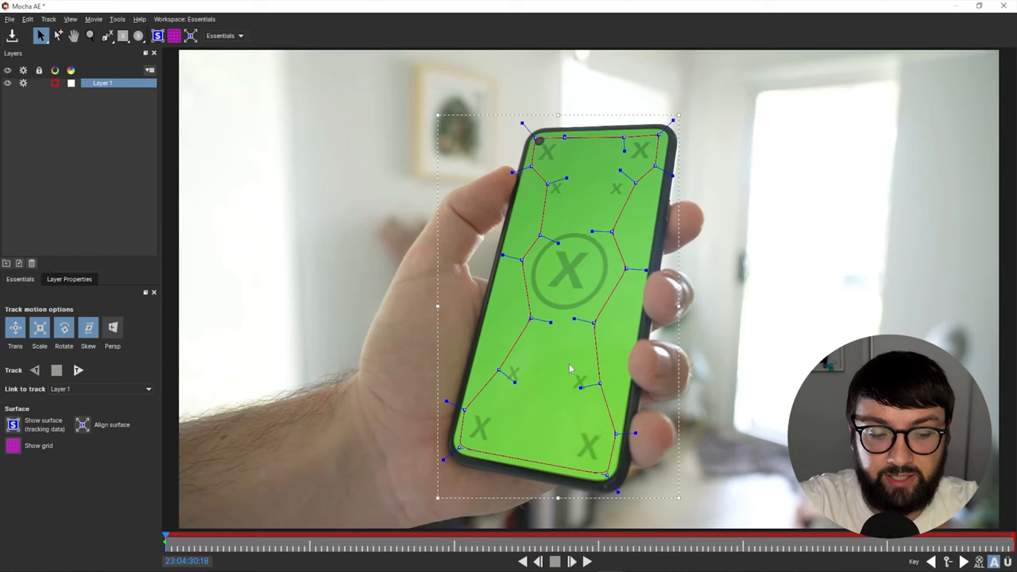
pyautogui.moveTo(448, 334)
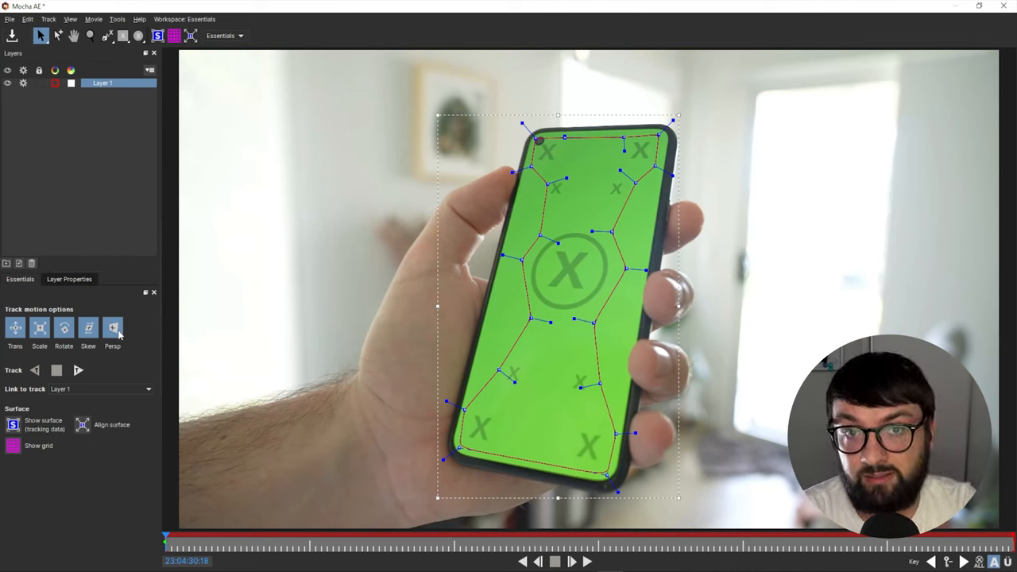
pyautogui.moveTo(353, 302)
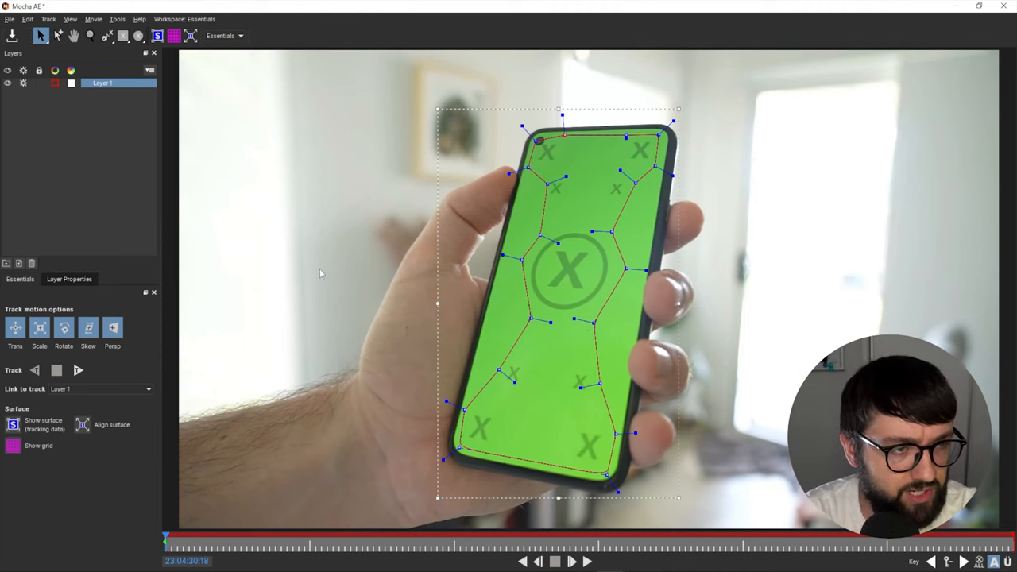
# - Show surface and grid, fit the surface to the screen corners, and rename the layer Phone Track
pyautogui.click(12, 424)
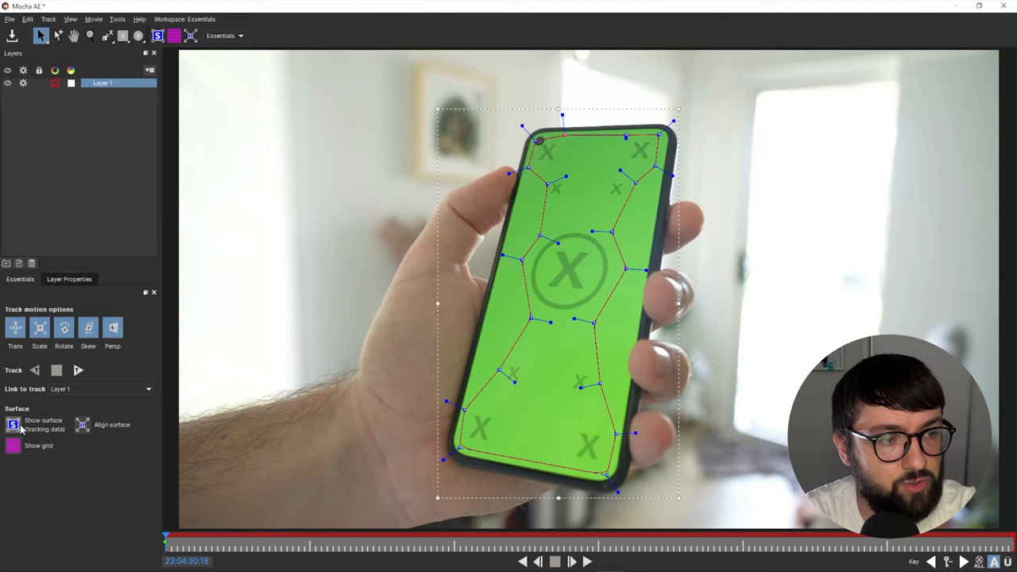
pyautogui.click(13, 446)
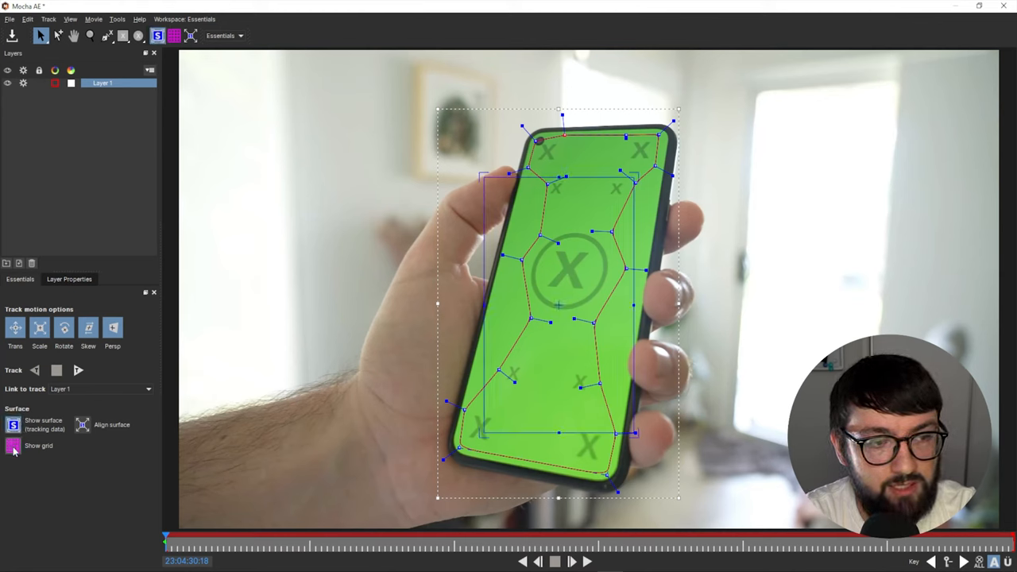
pyautogui.click(12, 444)
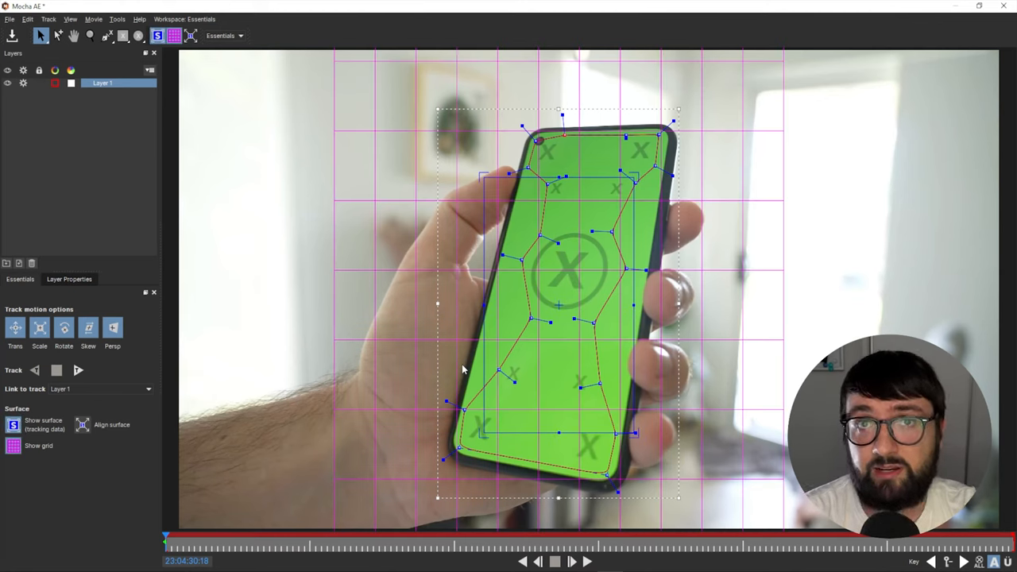
pyautogui.moveTo(483, 185)
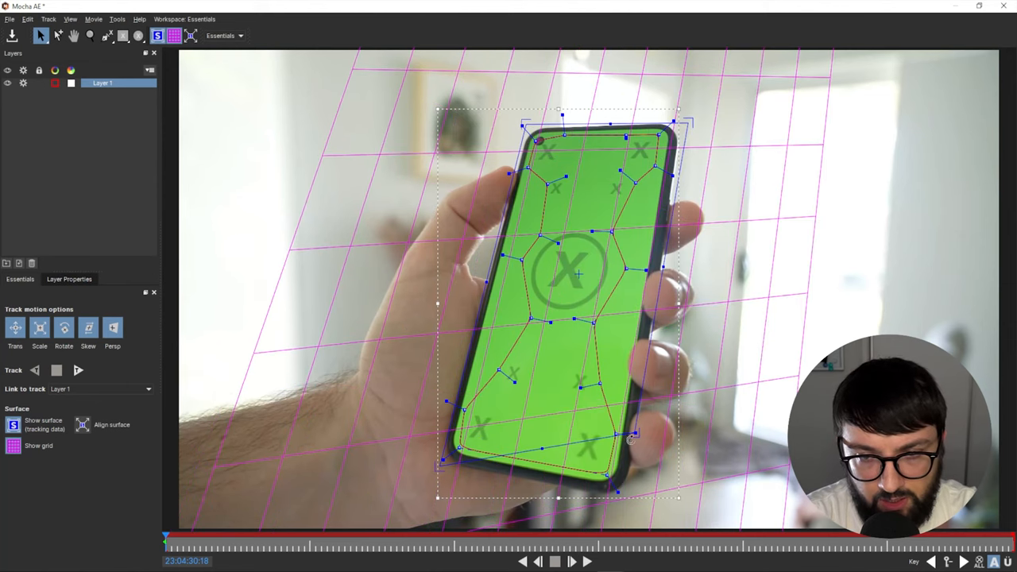
pyautogui.press('ctrl+z')
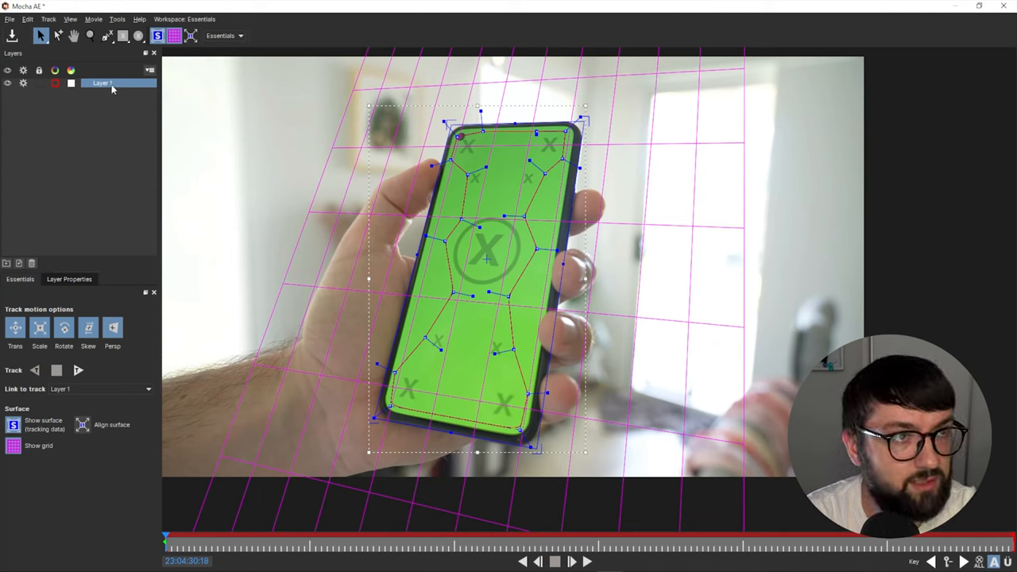
pyautogui.doubleClick(102, 82)
pyautogui.write('Phone Track')
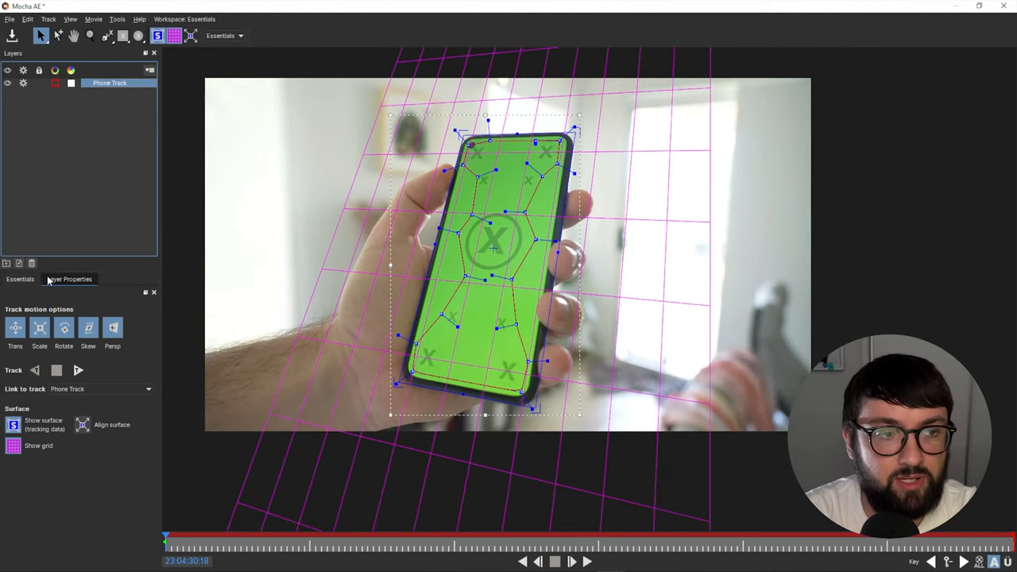
# - Track the Phone Track layer forward so the surface follows the phone screen
pyautogui.click(78, 370)
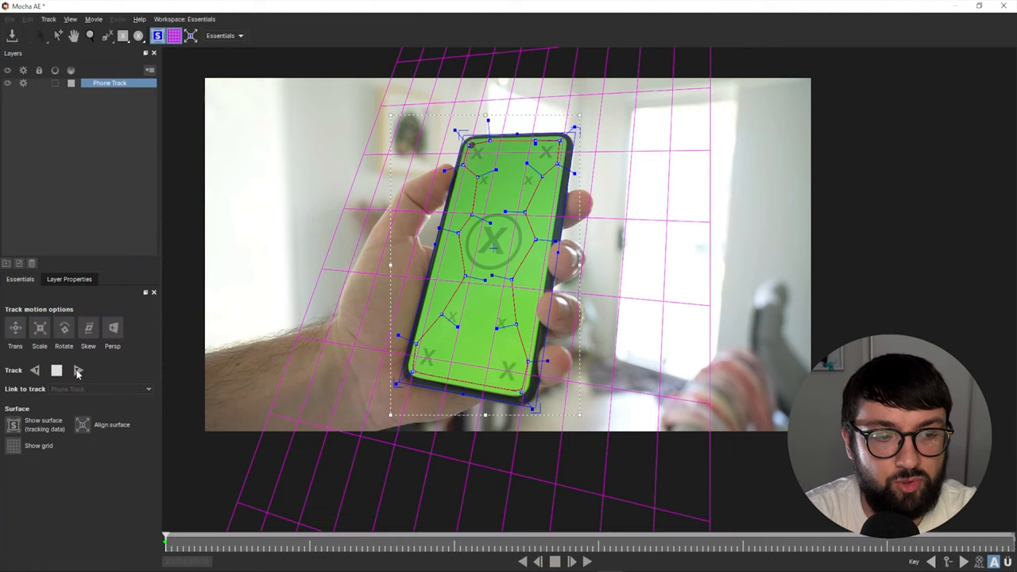
pyautogui.click(78, 370)
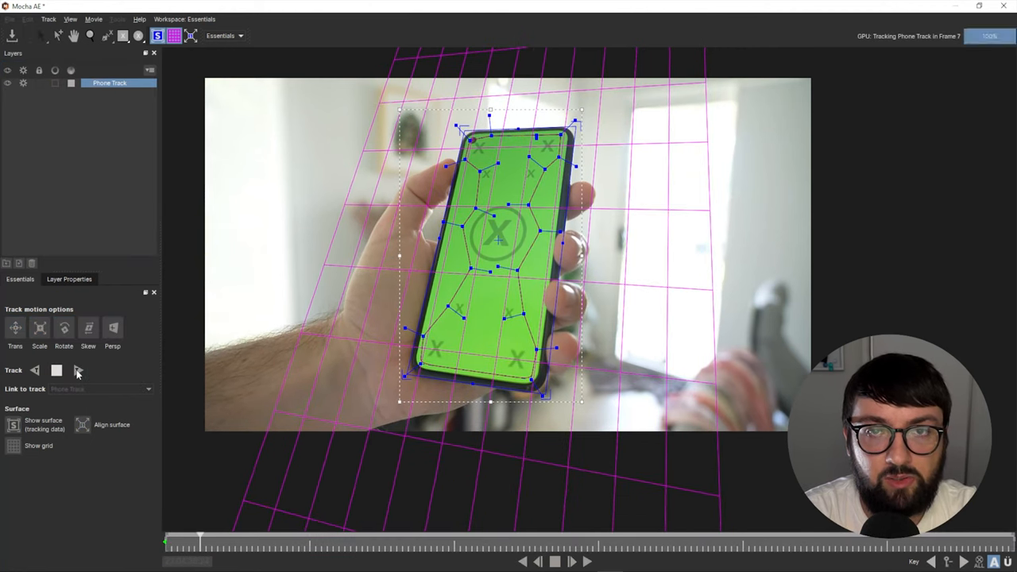
pyautogui.click(56, 370)
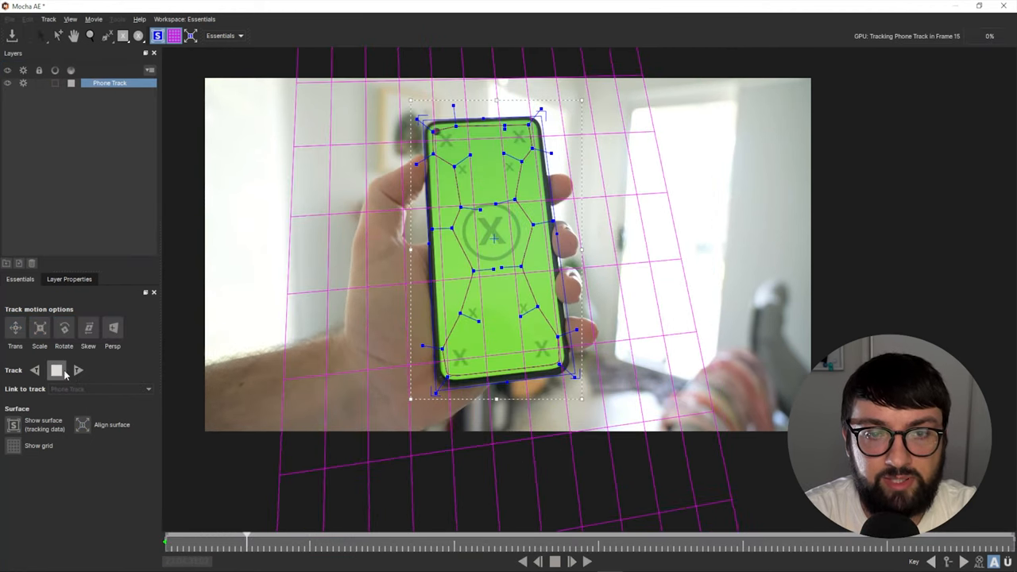
pyautogui.click(57, 370)
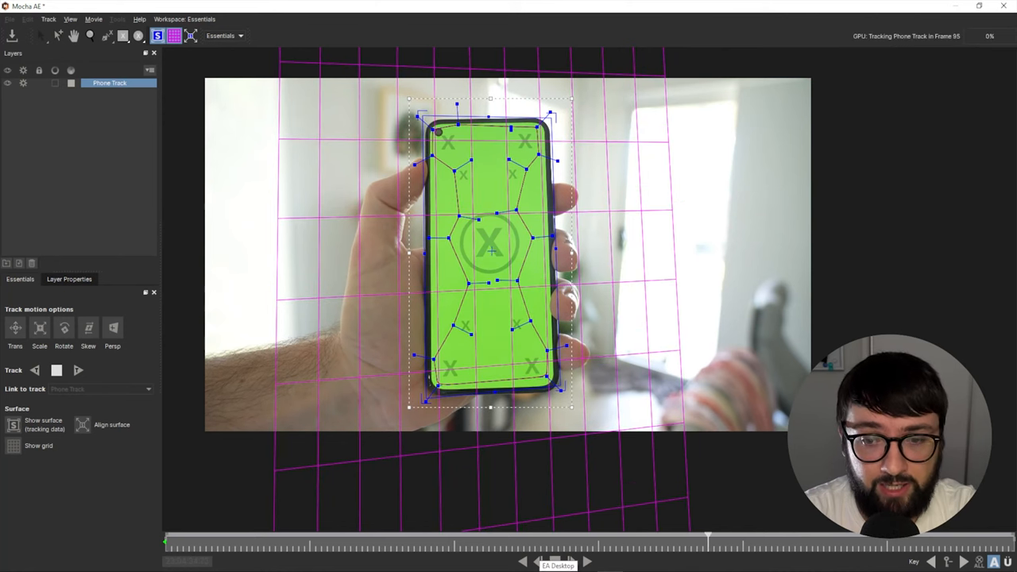
pyautogui.click(554, 561)
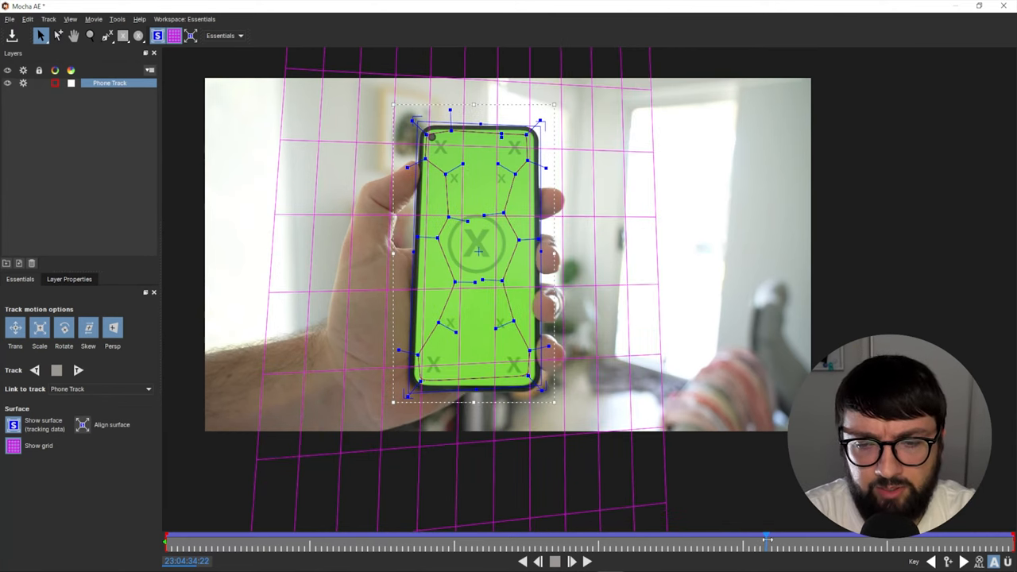
# - At a frame where the finger covers the screen, draw an X-spline around the hand
pyautogui.click(554, 560)
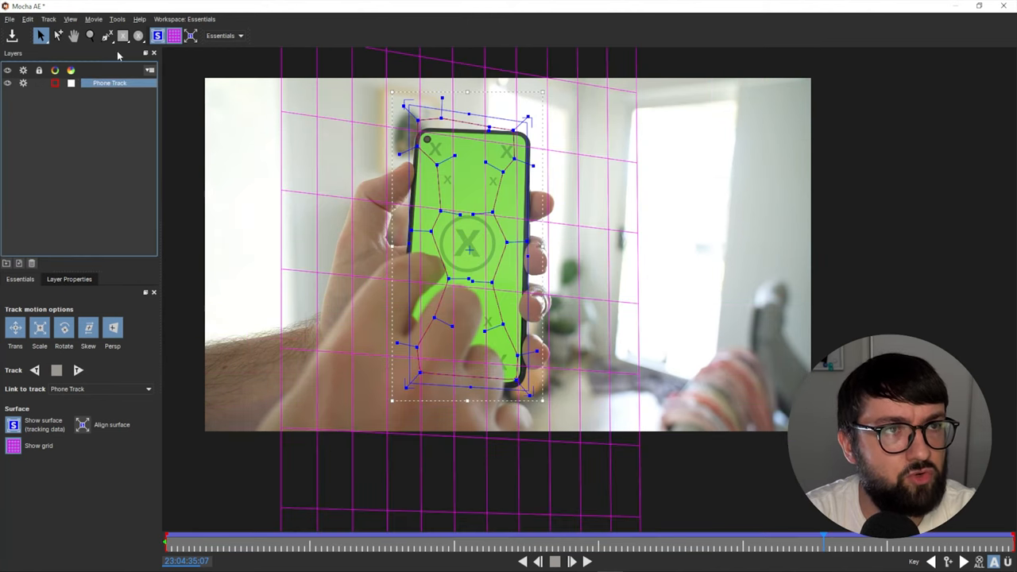
pyautogui.click(106, 35)
pyautogui.write('Matte Exclusion')
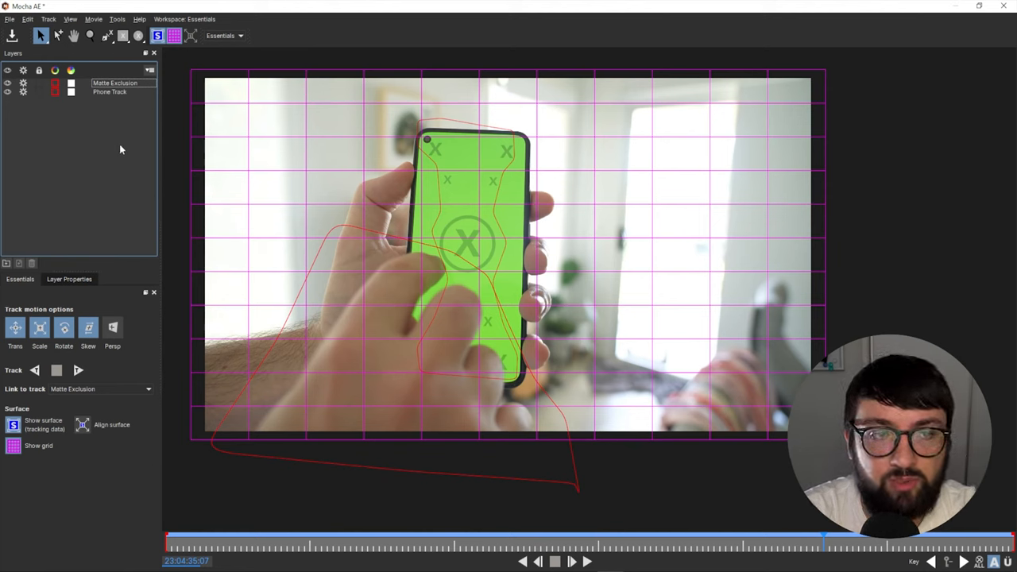
pyautogui.moveTo(451, 343)
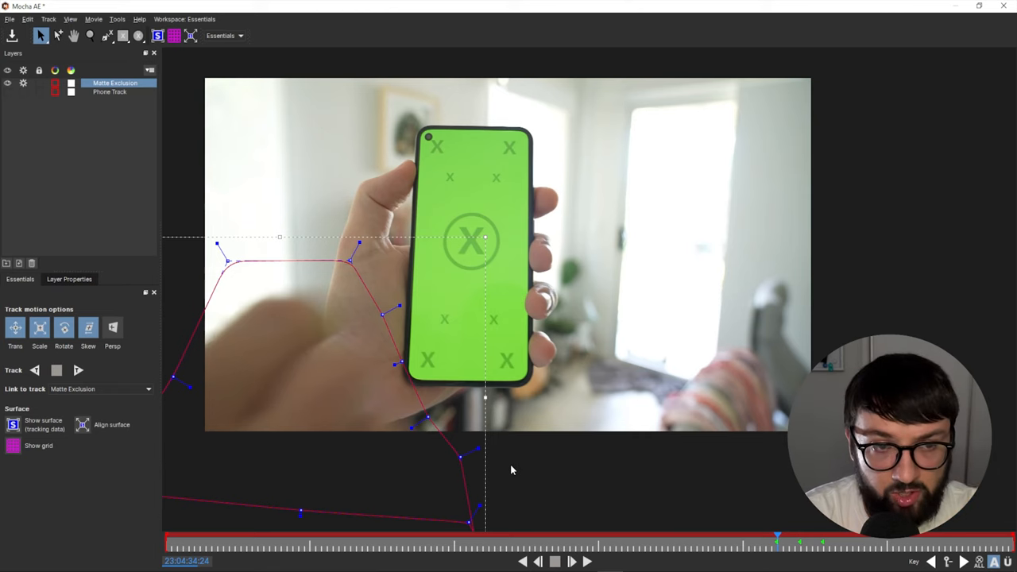
pyautogui.moveTo(497, 470)
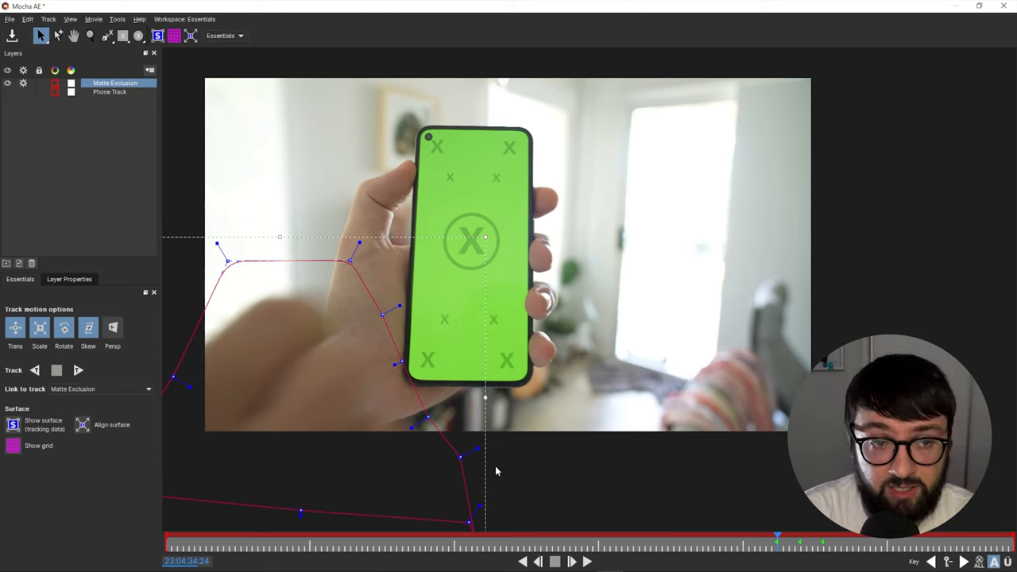
pyautogui.moveTo(231, 207)
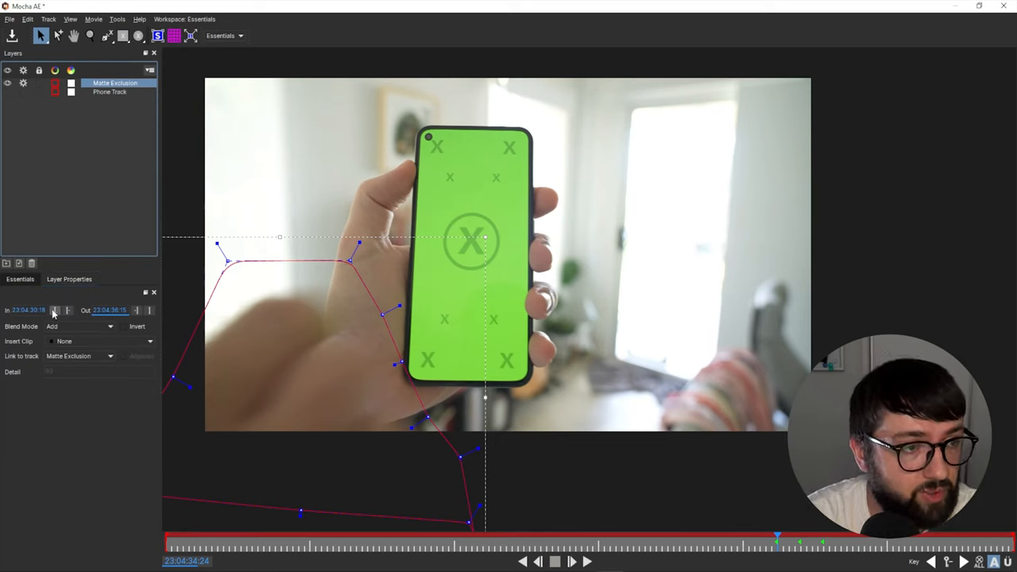
pyautogui.moveTo(56, 311)
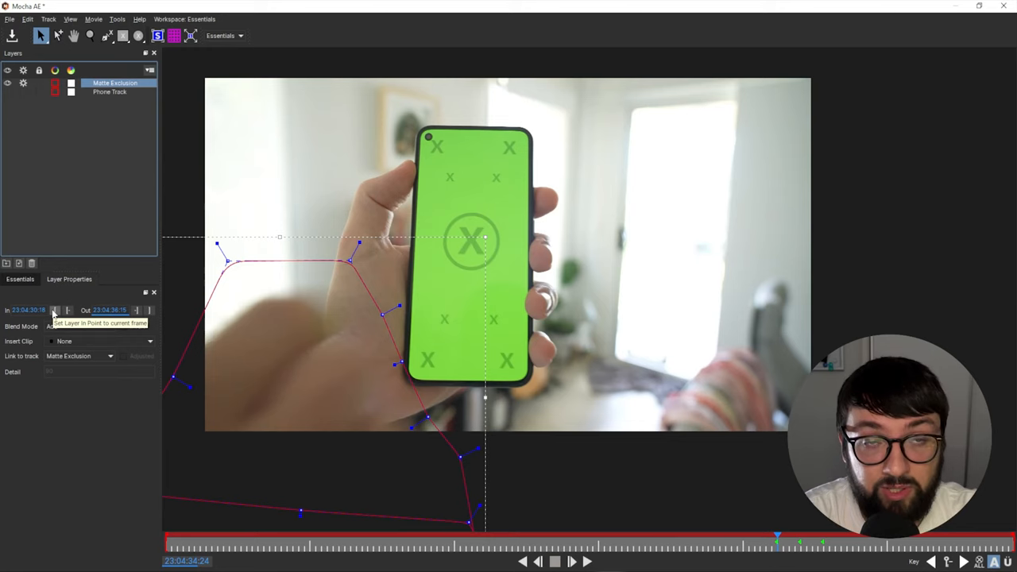
# - Set Matte Exclusion's in point to 23:04:34:24 and keyframe its spline to the finger
pyautogui.click(54, 310)
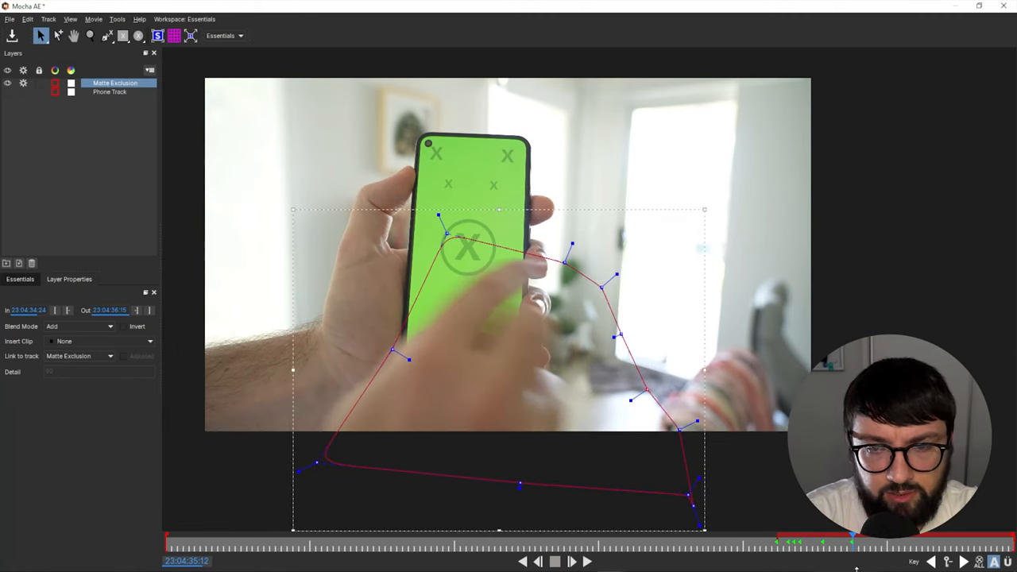
pyautogui.press('ctrl+z')
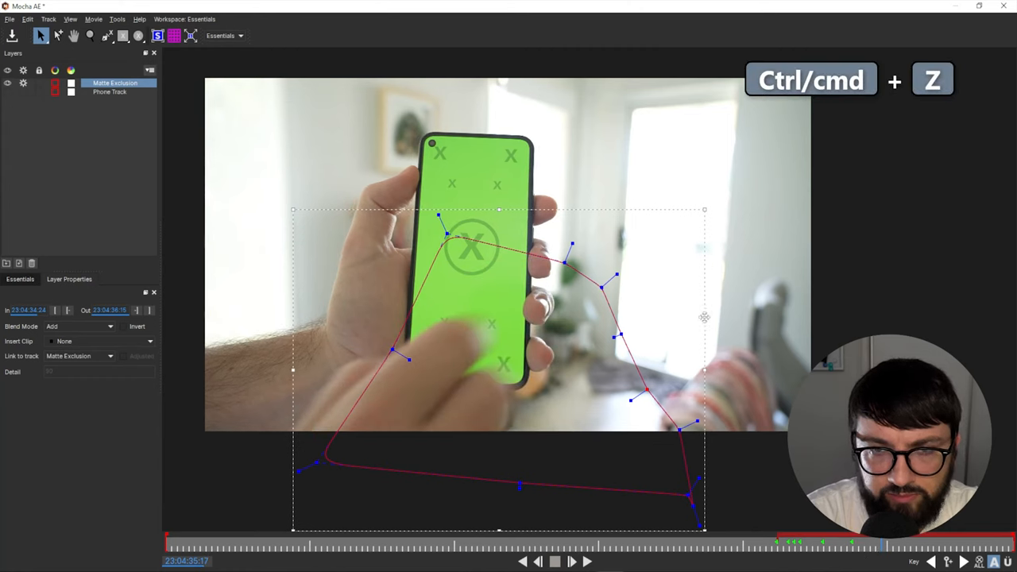
pyautogui.press('ctrl+z')
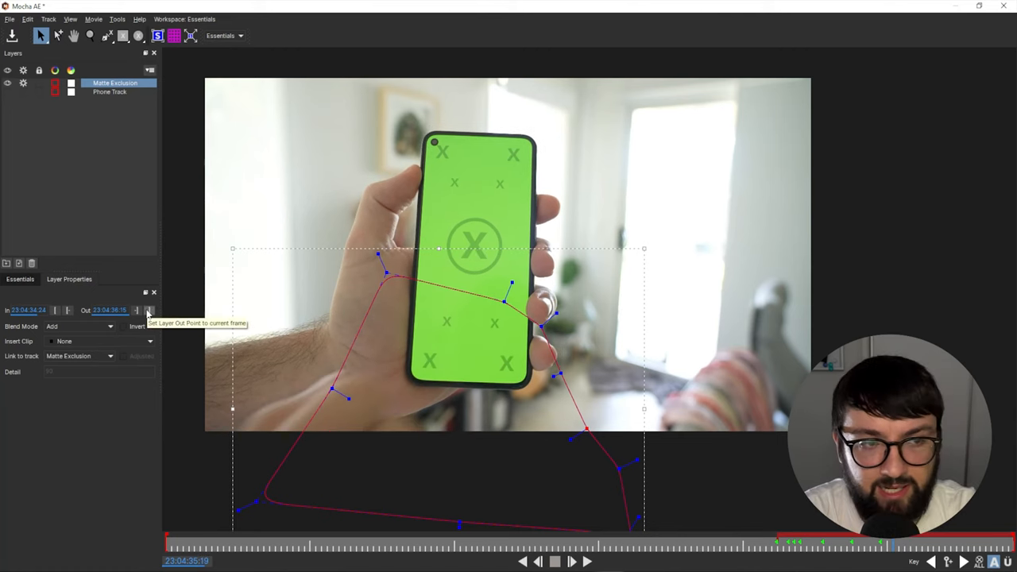
# - Set Matte Exclusion's out point to 23:04:35:19 and link it to Phone Track
pyautogui.click(148, 310)
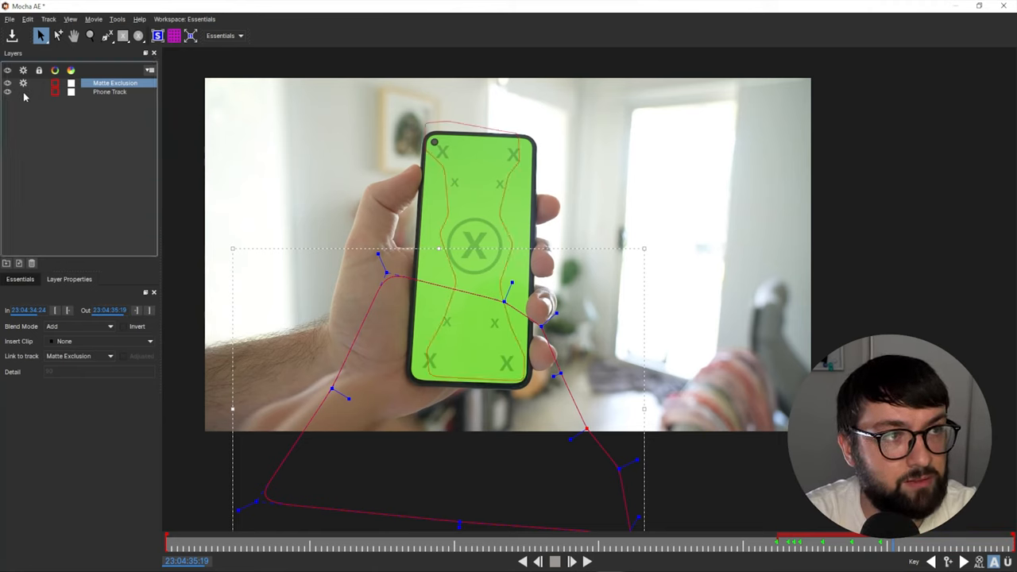
pyautogui.click(110, 91)
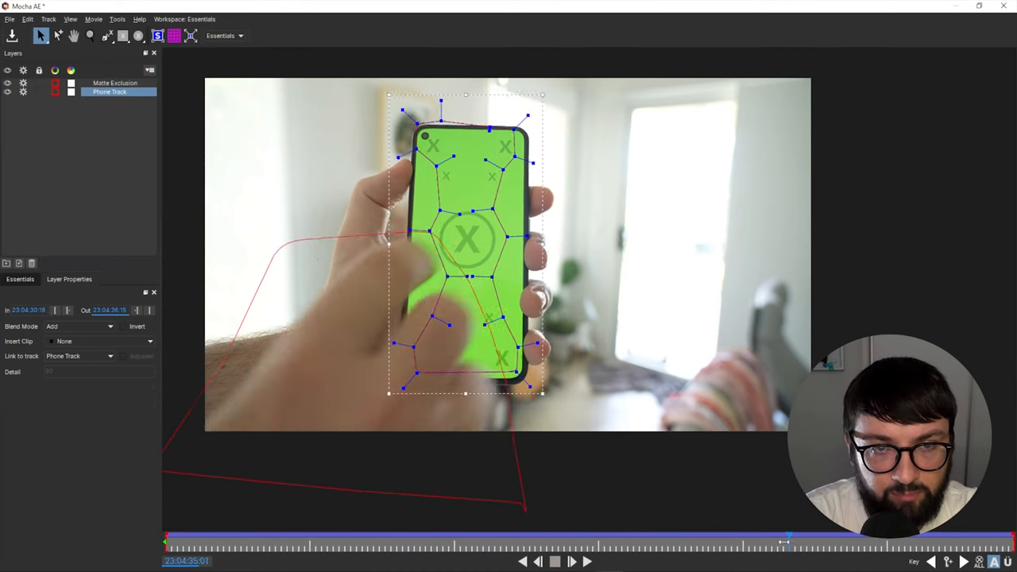
pyautogui.click(116, 83)
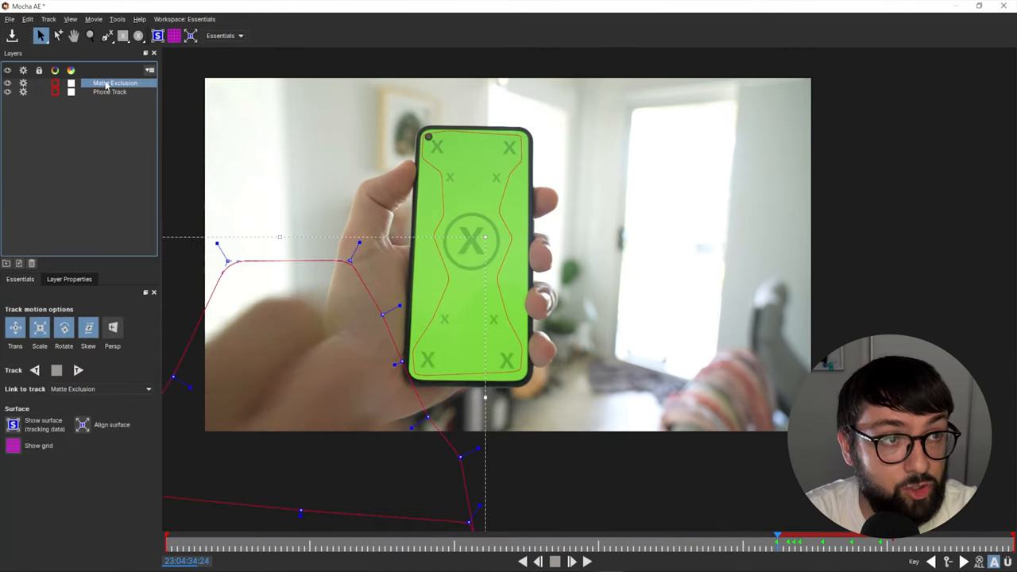
pyautogui.click(69, 278)
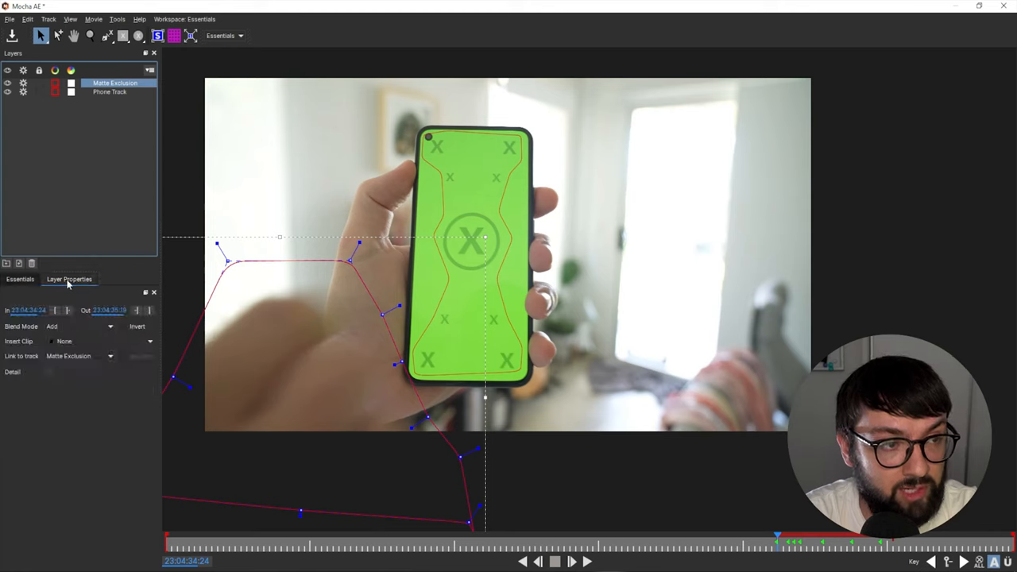
pyautogui.click(109, 355)
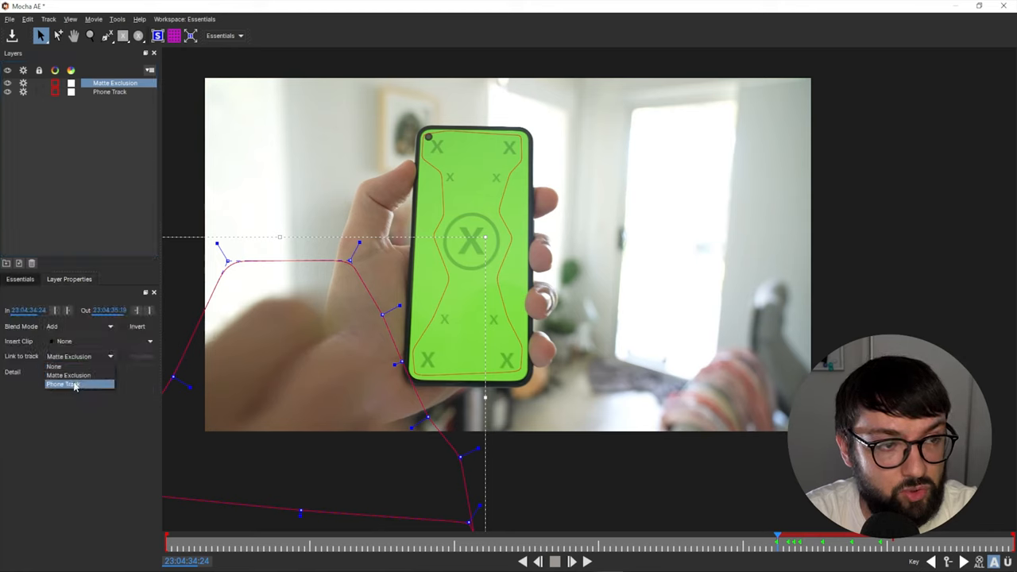
pyautogui.click(63, 383)
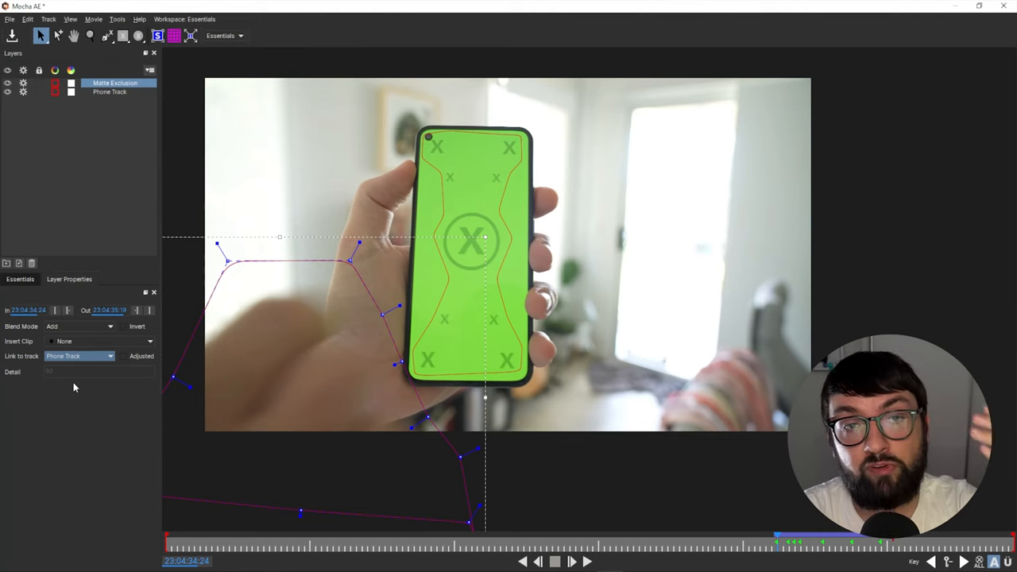
pyautogui.moveTo(133, 366)
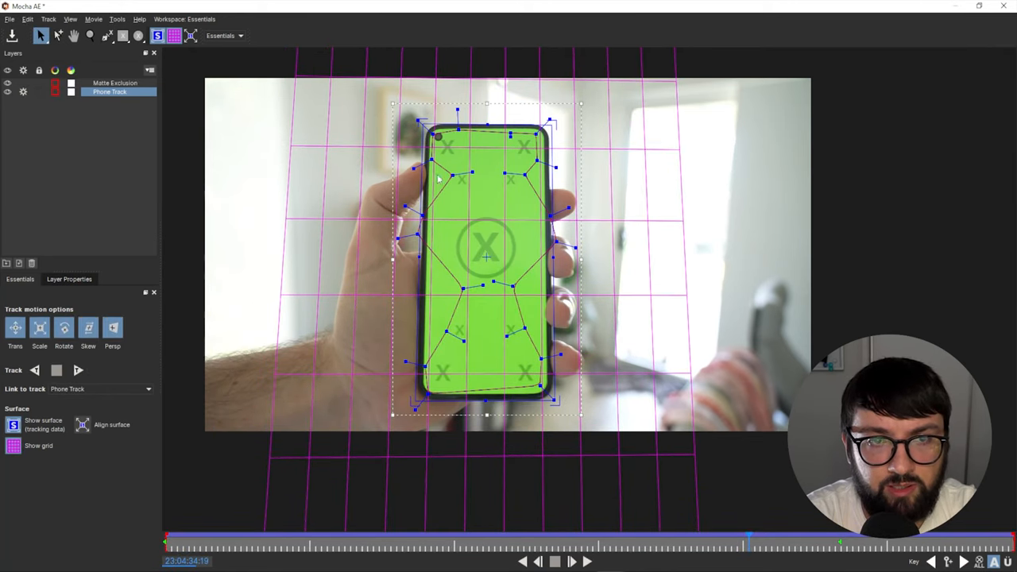
# - Retrack the phone screen in Mocha with the finger excluded
pyautogui.click(78, 370)
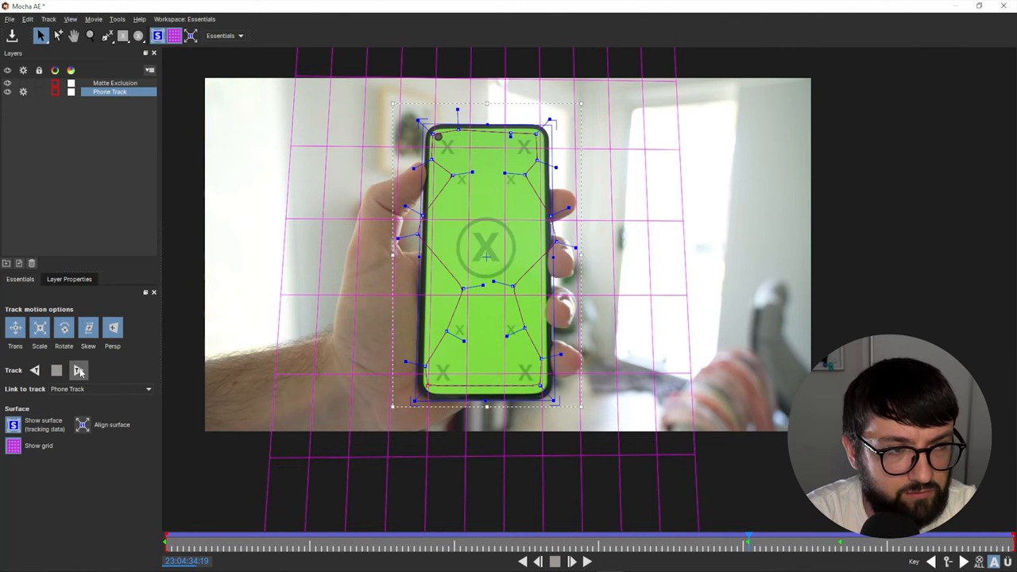
pyautogui.click(79, 369)
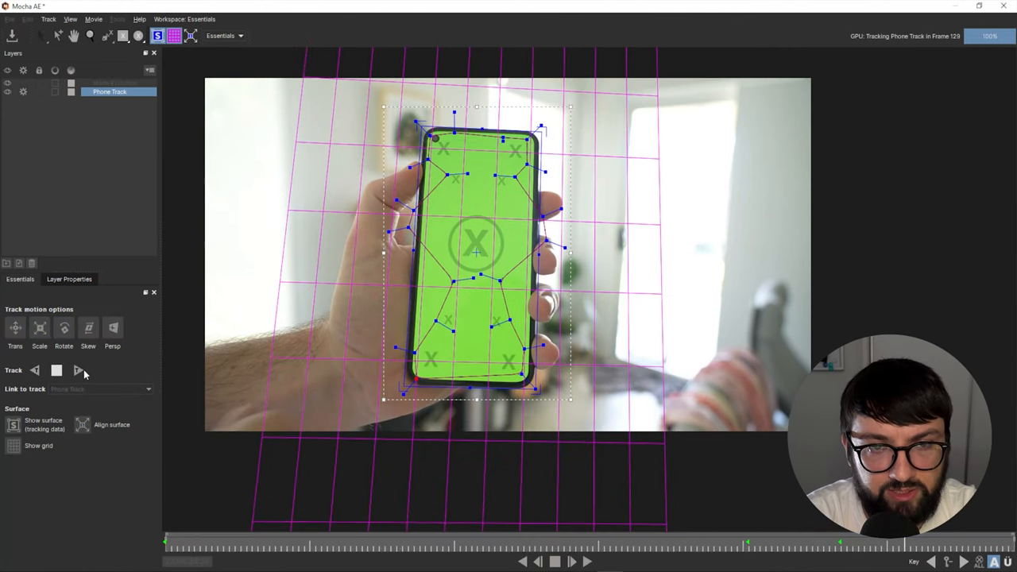
pyautogui.click(56, 370)
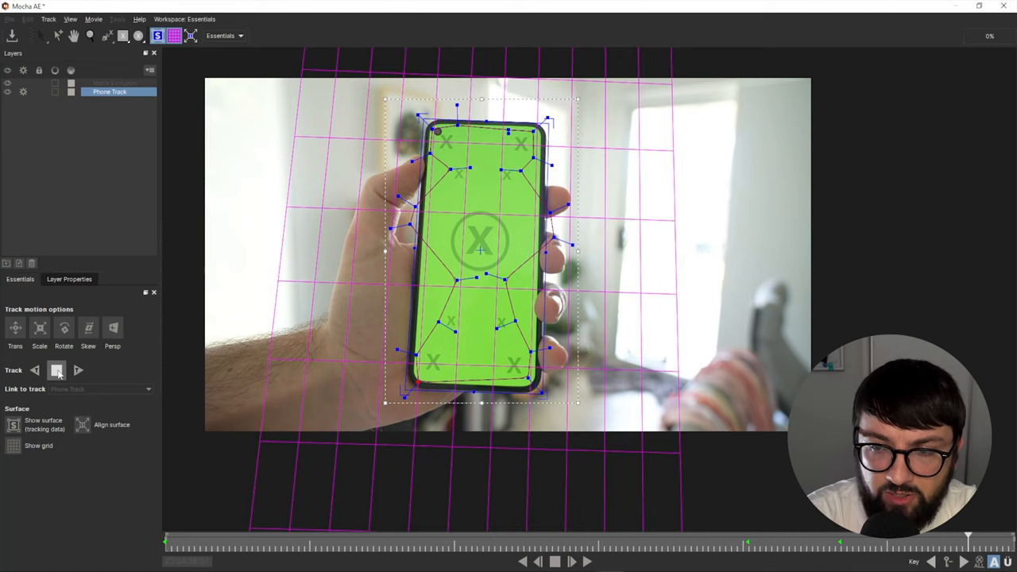
pyautogui.click(56, 369)
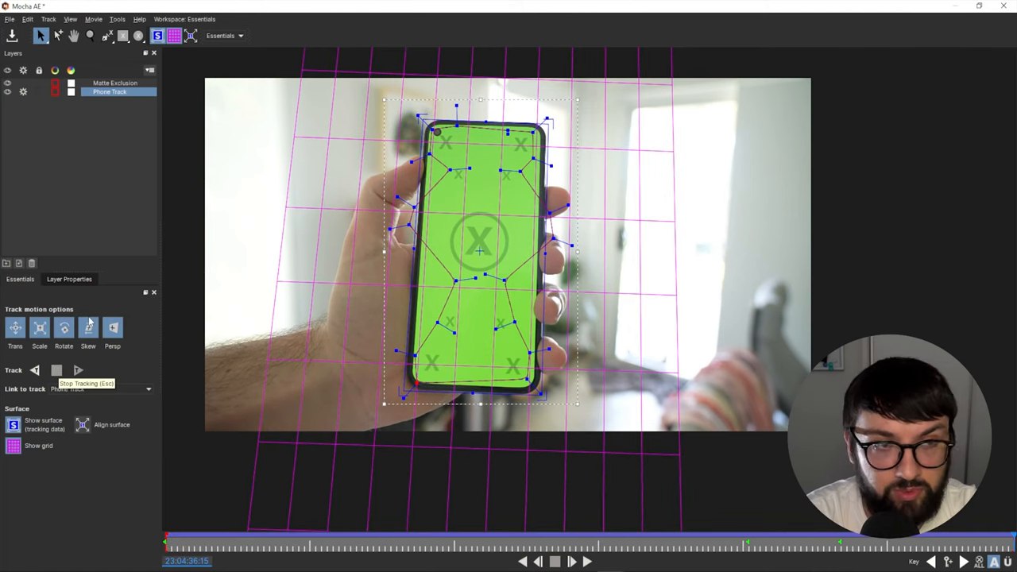
# - Return to an earlier frame and play back the clip to check the track
pyautogui.click(71, 19)
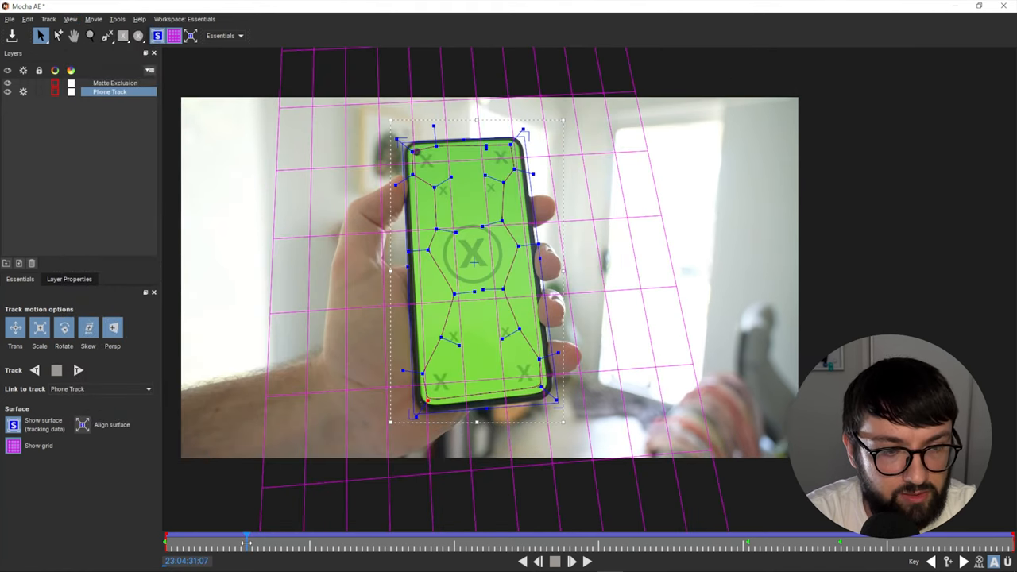
pyautogui.press('space')
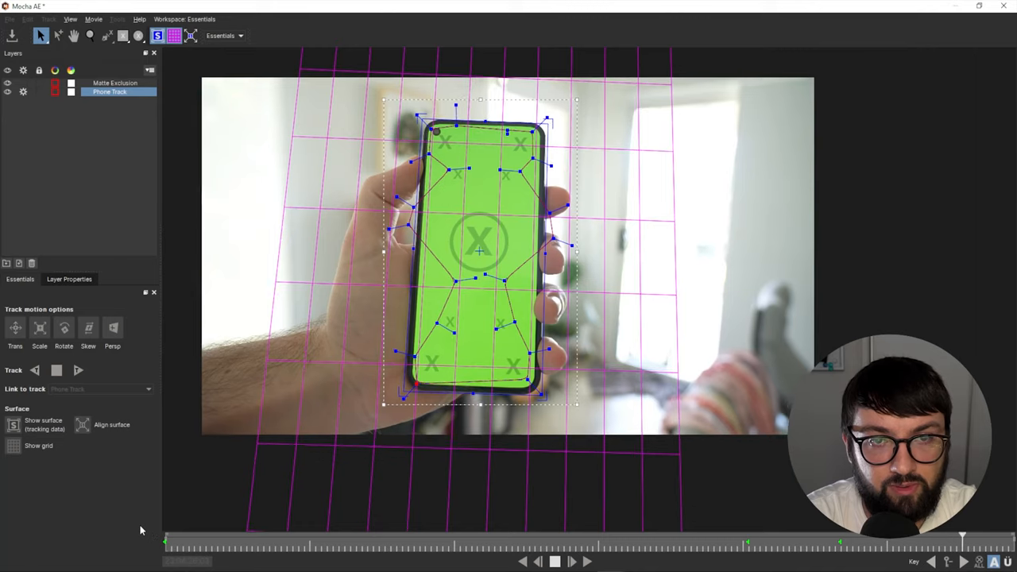
pyautogui.click(554, 561)
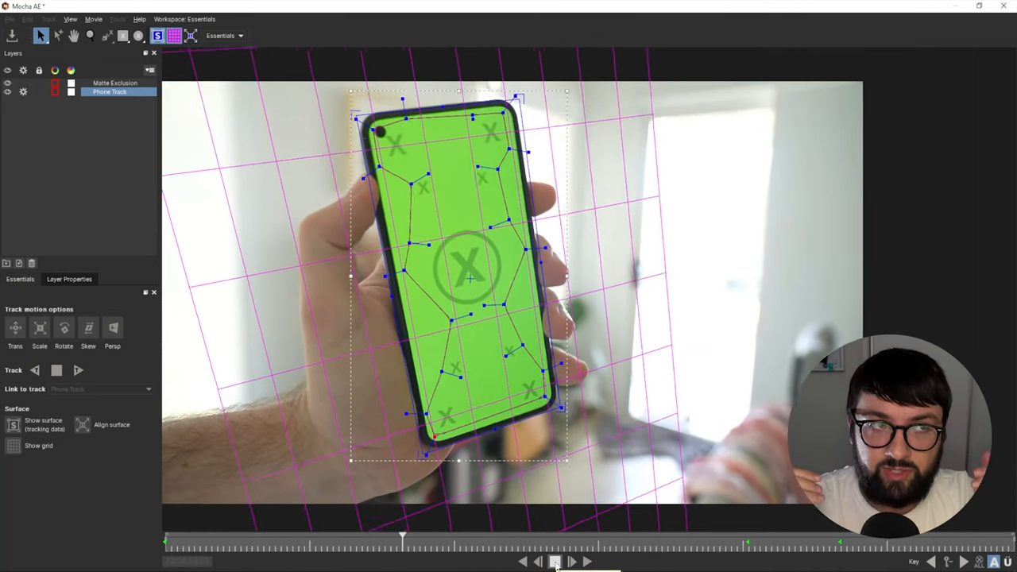
pyautogui.click(554, 560)
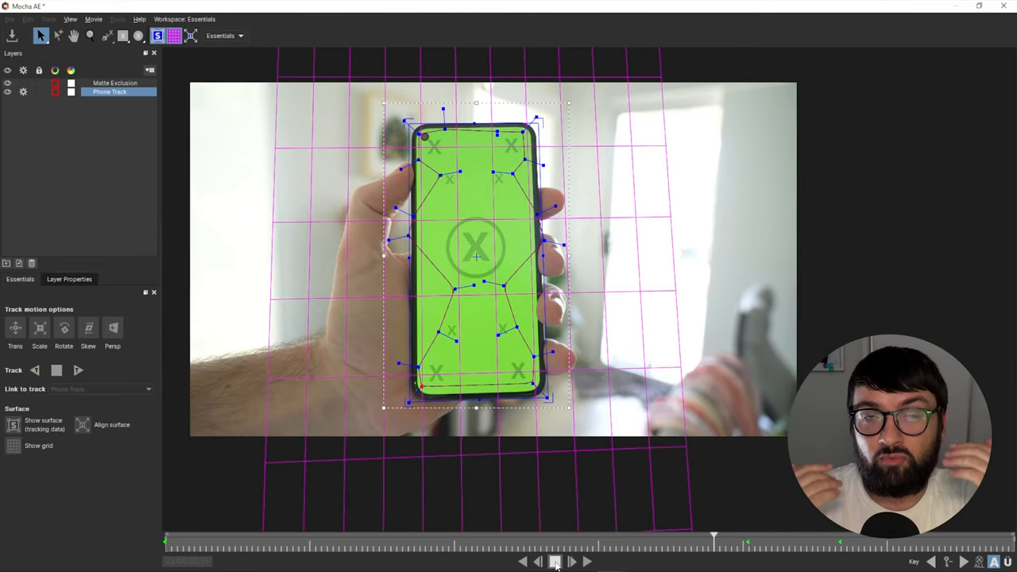
pyautogui.press('space')
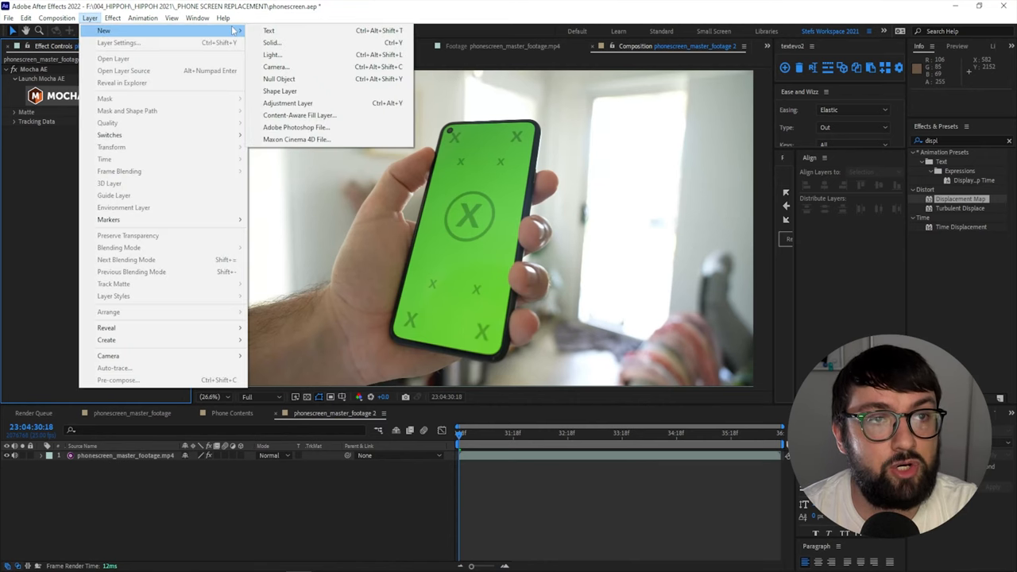
# - Create a black solid named PHONE CONTENTS and pre-compose it into a PHONE CONTENTS comp
pyautogui.click(270, 43)
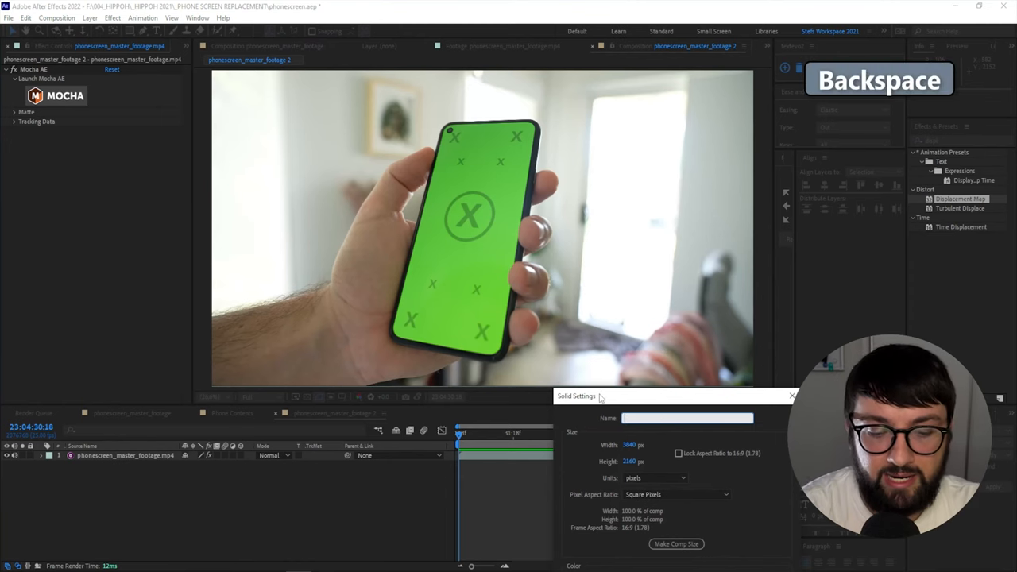
pyautogui.write('PHONE CONTEN')
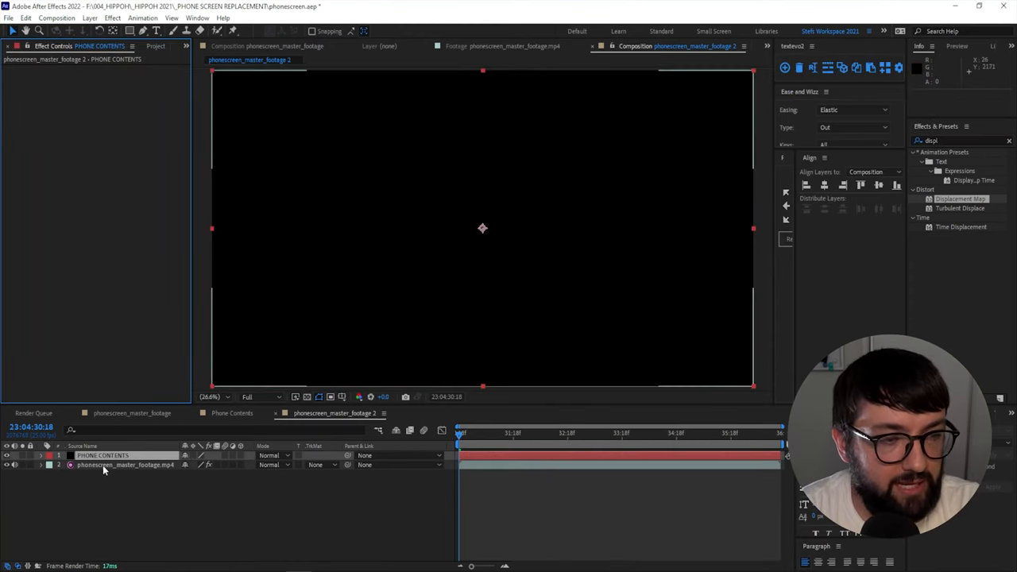
pyautogui.press('ctrl+shift+c')
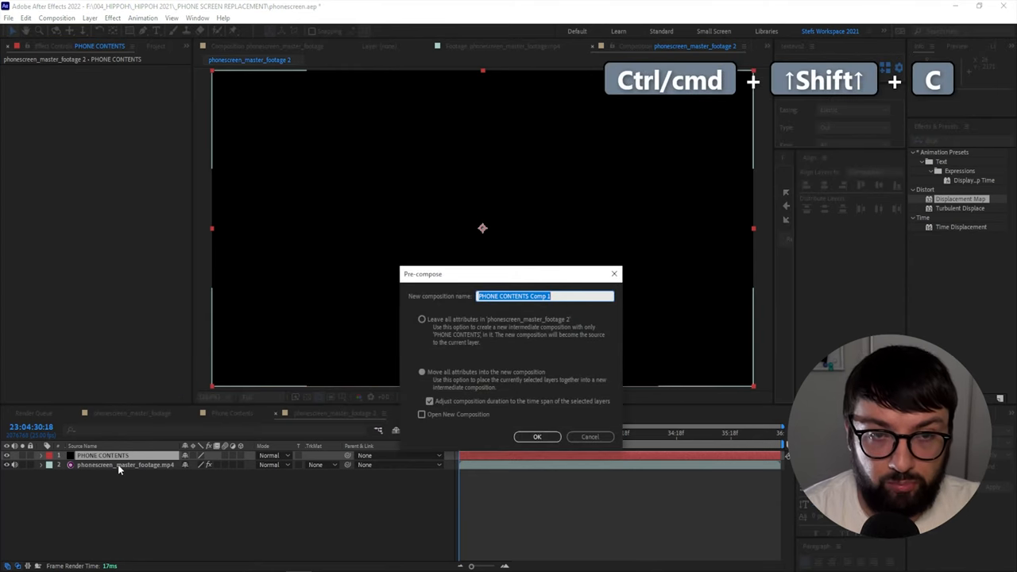
pyautogui.write('PHONE')
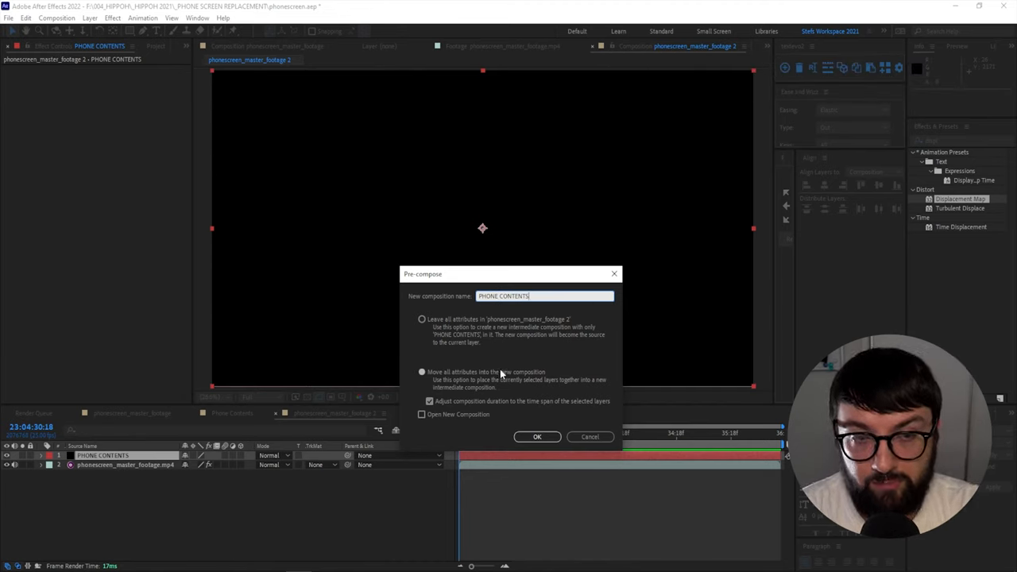
pyautogui.click(537, 436)
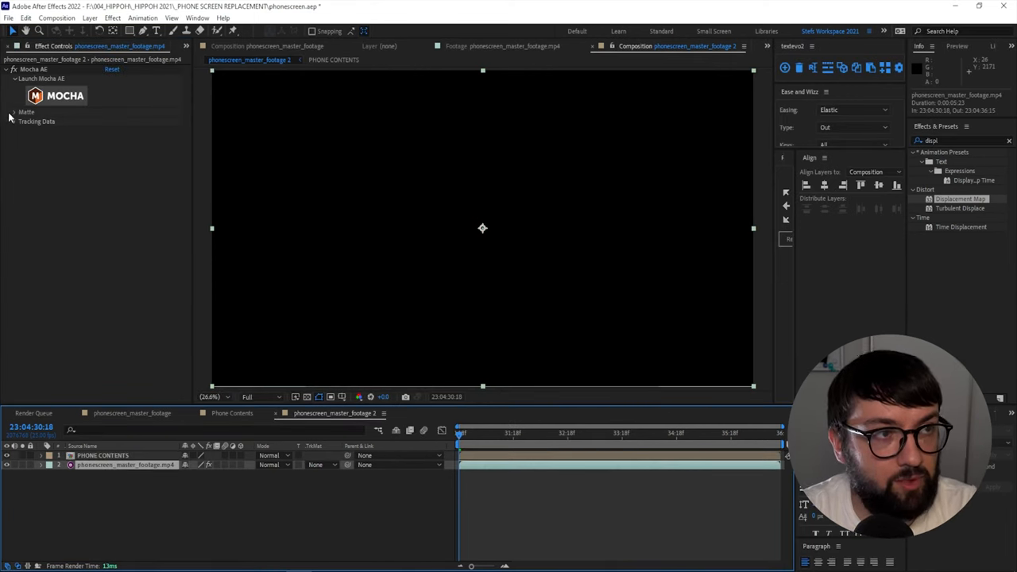
# - Export Phone Track data from the Mocha AE effect to PHONE CONTENTS, with footage moved above
pyautogui.click(13, 120)
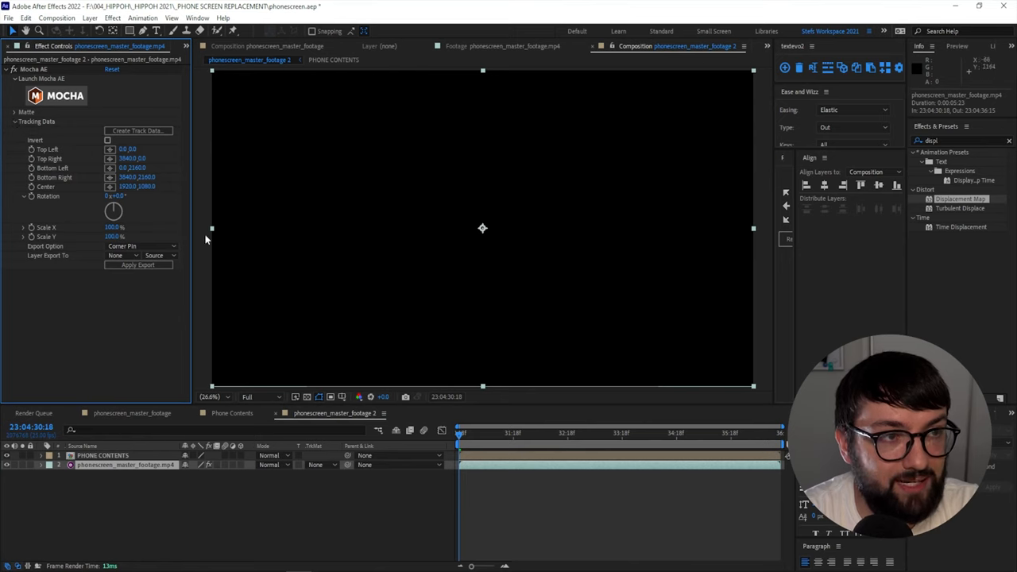
pyautogui.click(137, 130)
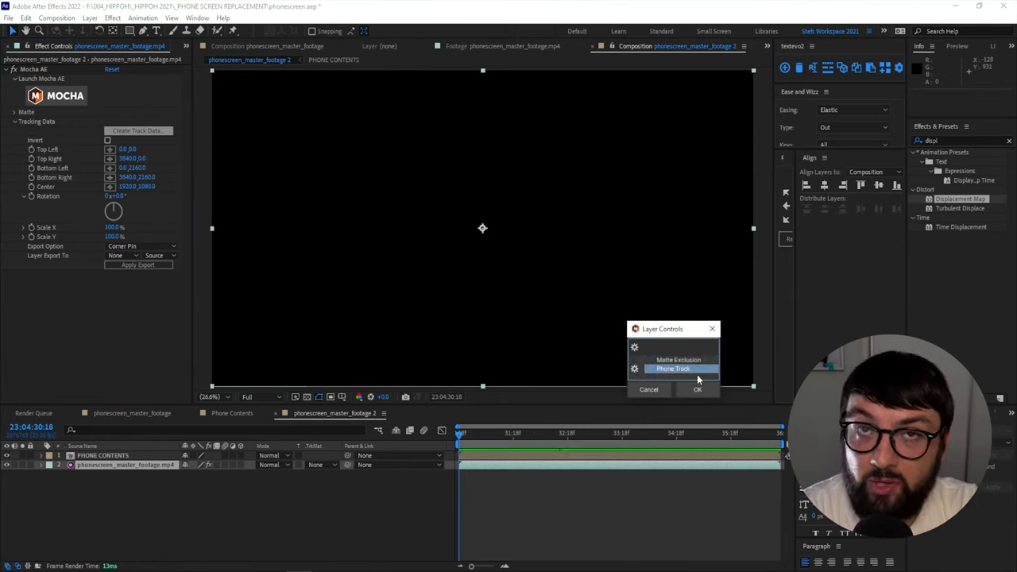
pyautogui.click(697, 389)
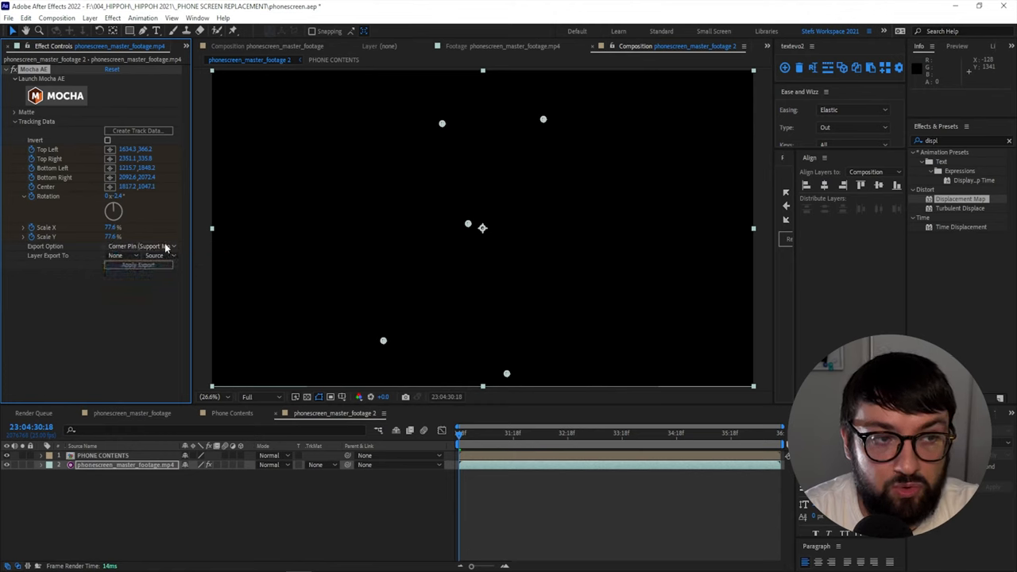
pyautogui.click(123, 255)
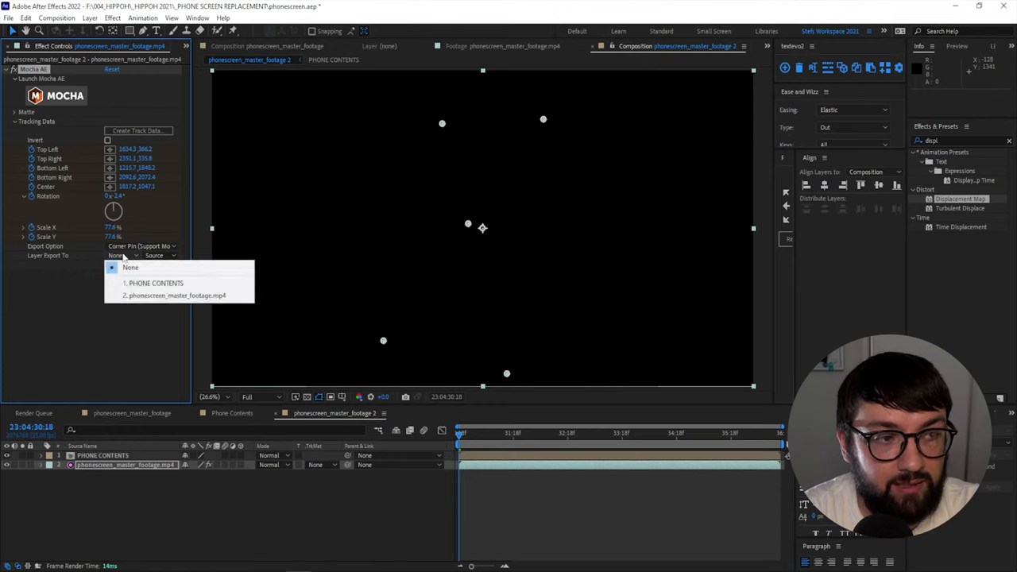
pyautogui.click(155, 282)
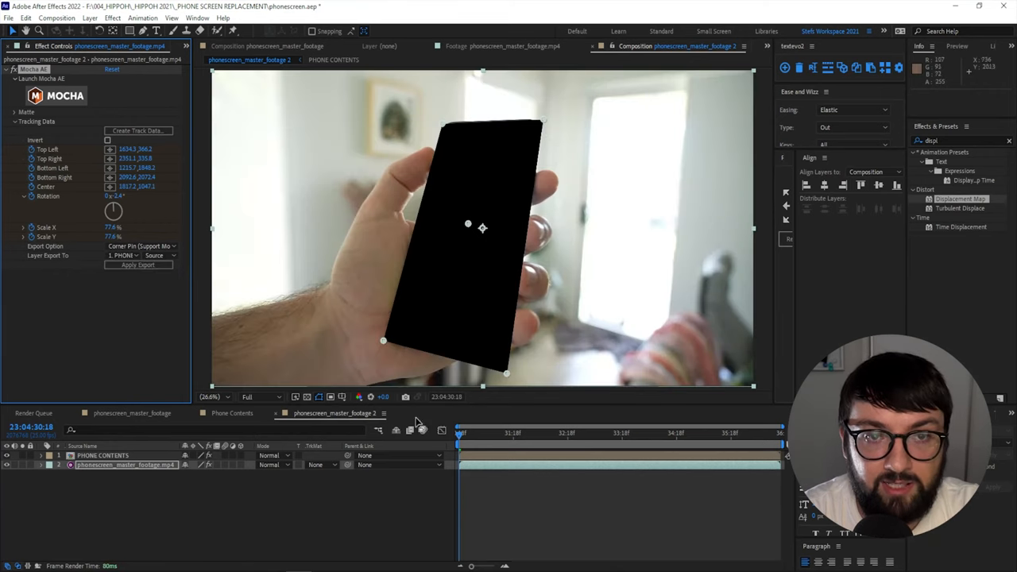
pyautogui.press('space')
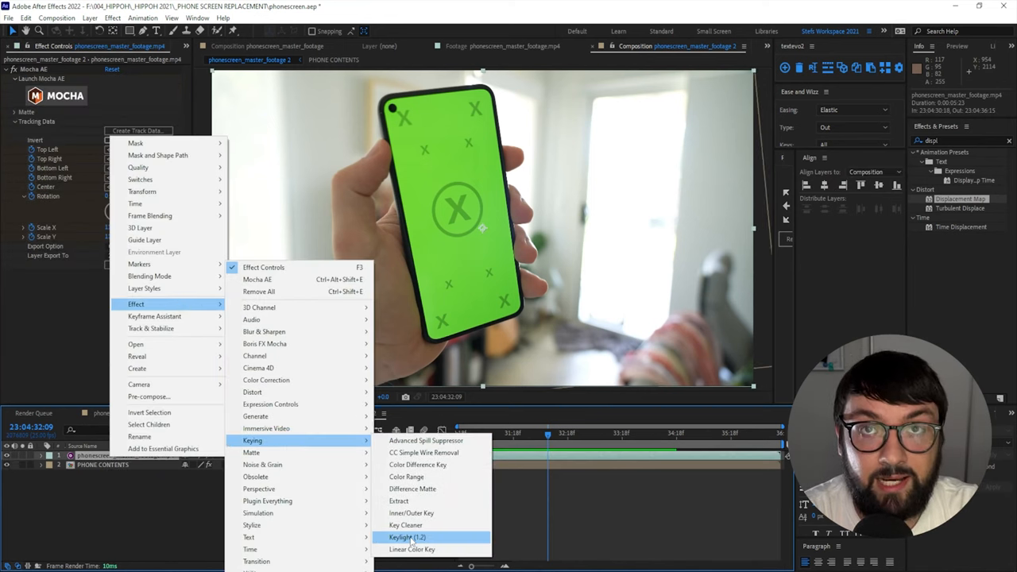
# - Apply Keylight, view Screen Matte, and set Clip Black 56, Clip White 66, Softness 3, Pre-blur 1
pyautogui.click(407, 537)
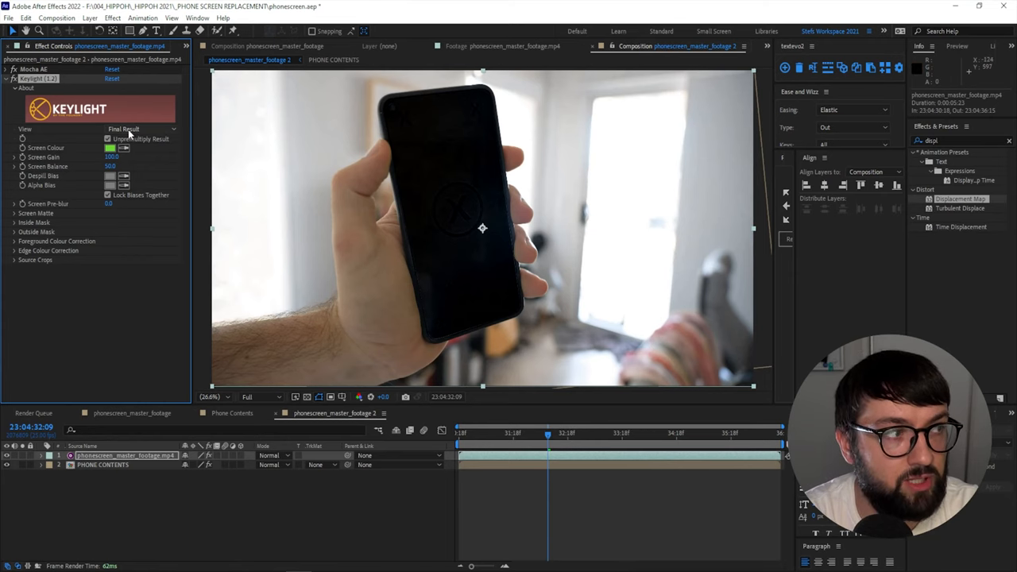
pyautogui.click(143, 129)
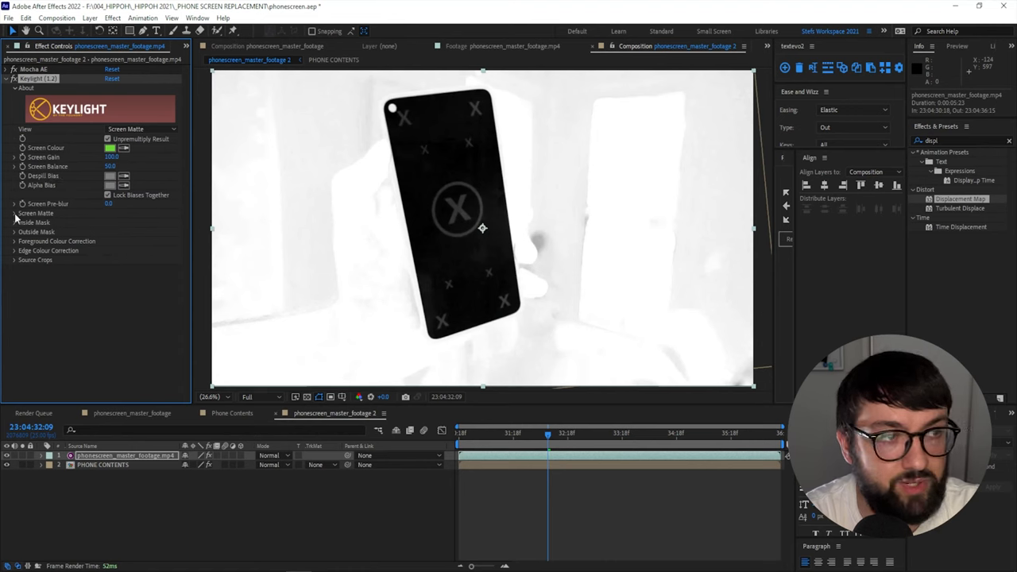
pyautogui.click(14, 213)
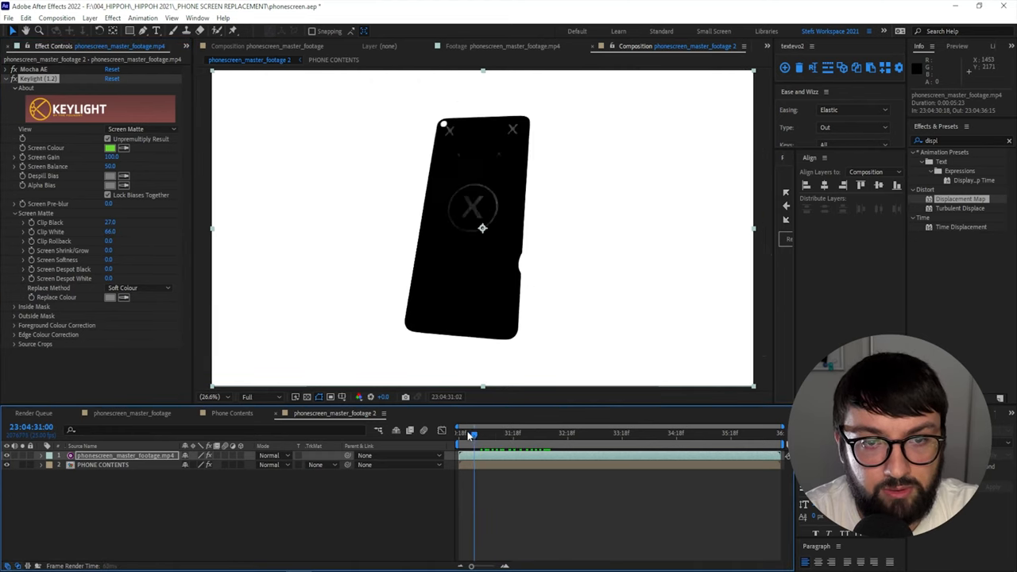
pyautogui.click(673, 433)
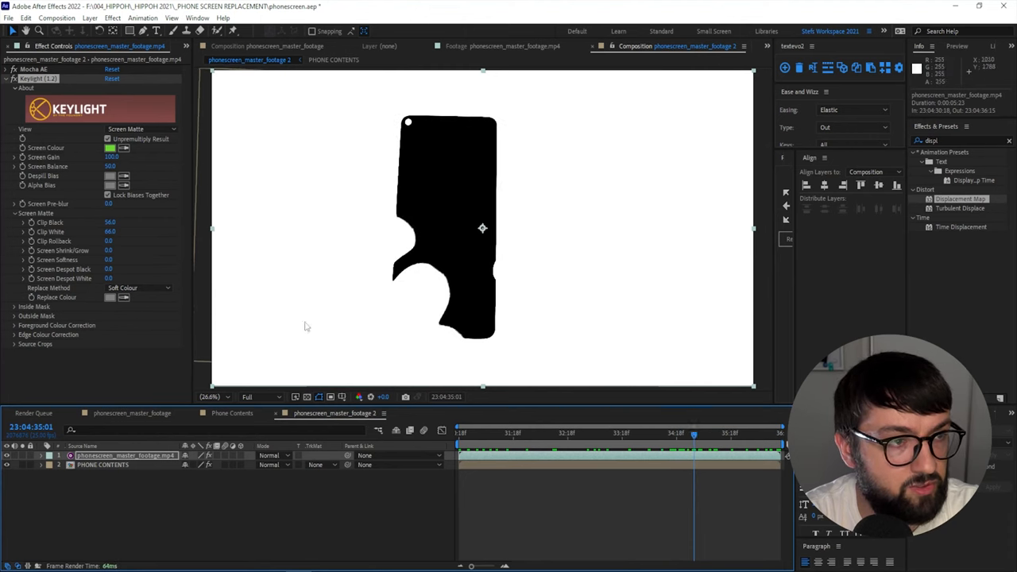
pyautogui.click(111, 260)
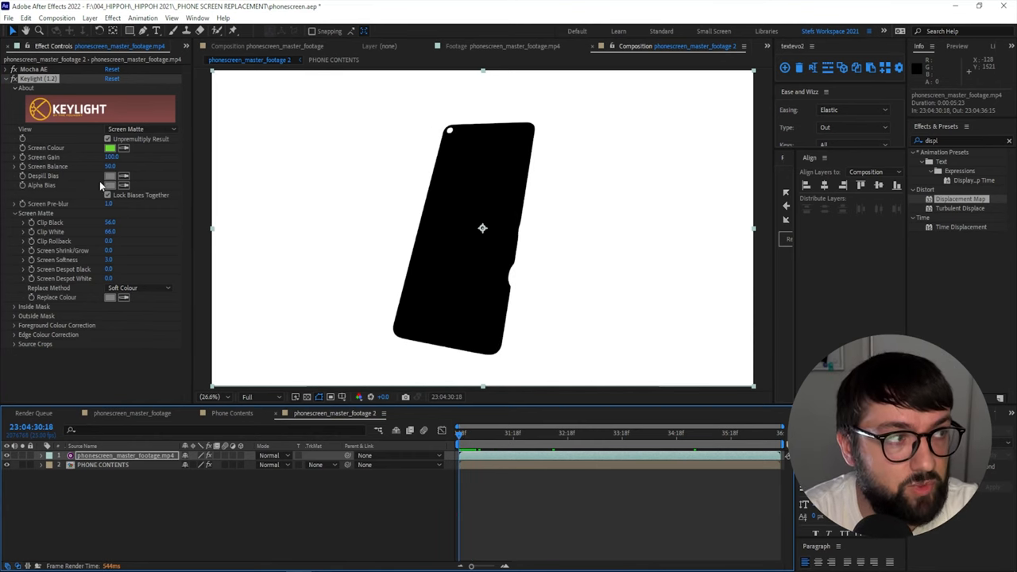
pyautogui.click(143, 128)
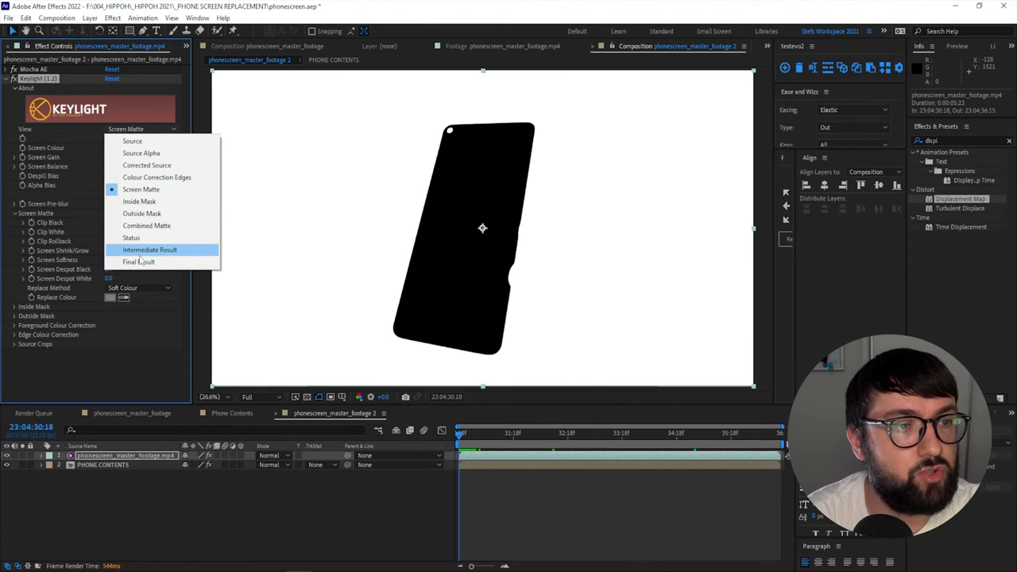
# - Return Keylight to Final Result and change the PHONE CONTENTS solid colour to pink
pyautogui.click(139, 261)
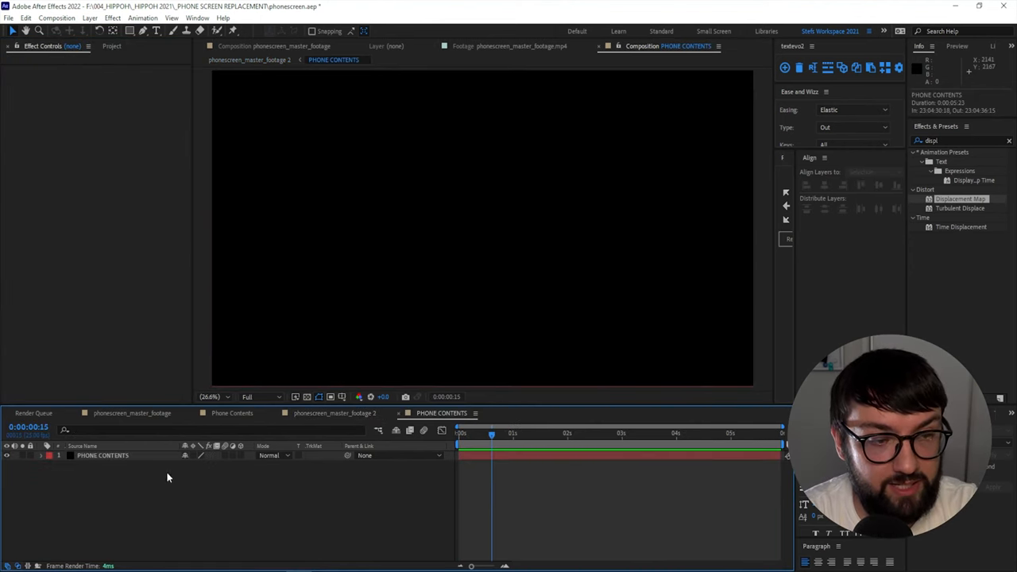
pyautogui.click(103, 455)
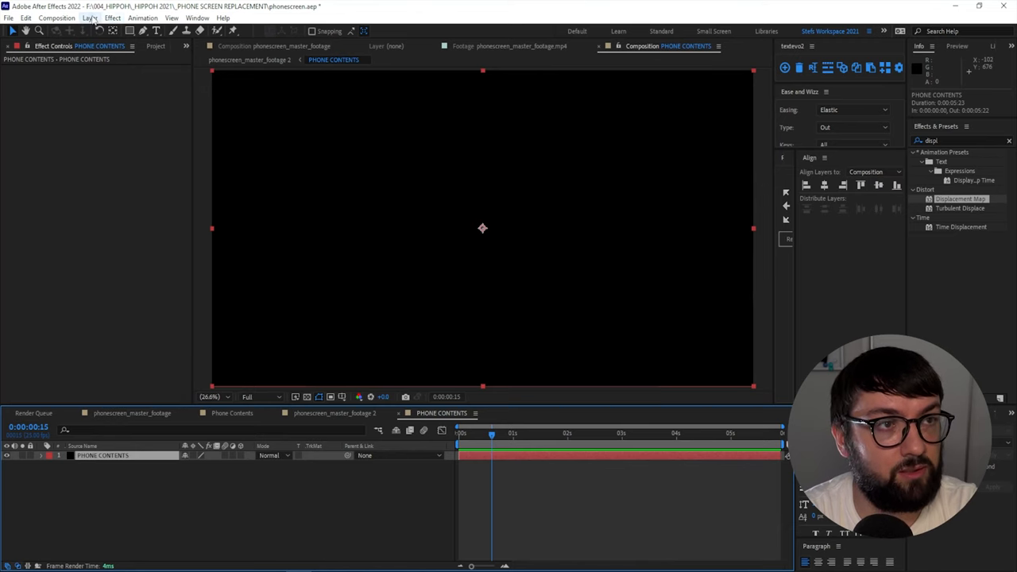
pyautogui.click(89, 17)
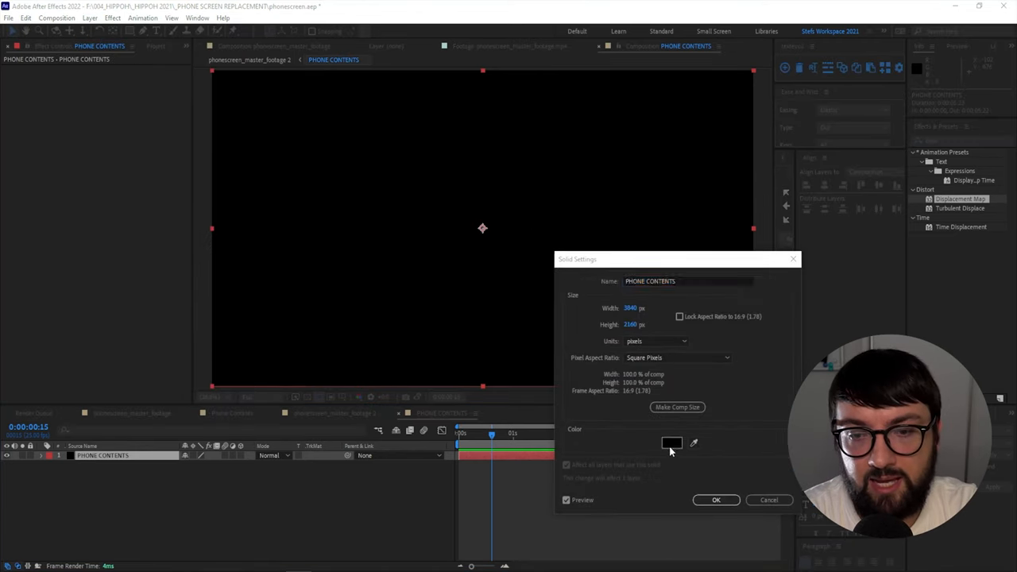
pyautogui.click(715, 499)
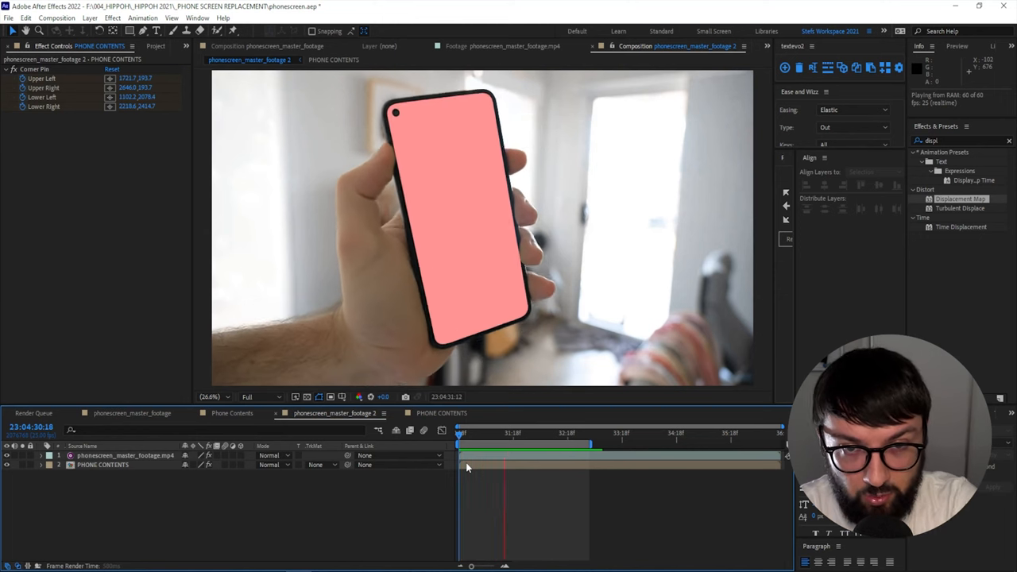
# - Preview the tracked result and set Keylight's spill replacement to Hard Colour
pyautogui.press('space')
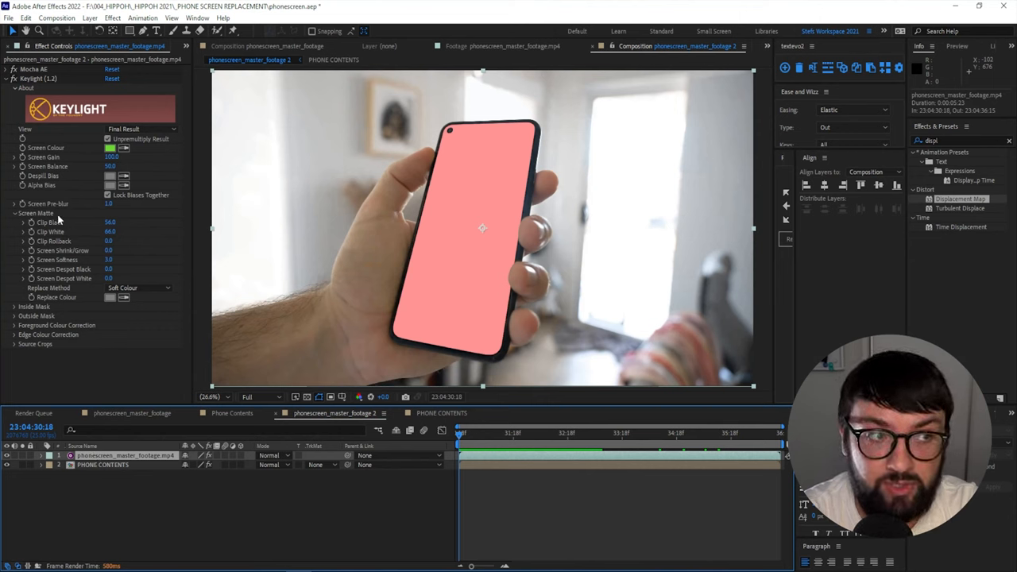
pyautogui.click(139, 287)
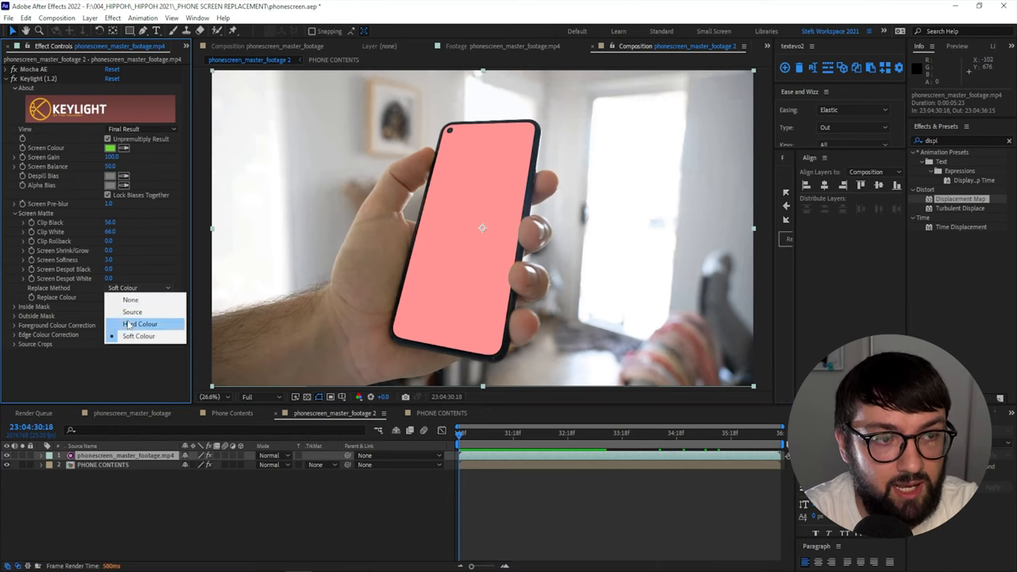
pyautogui.click(141, 323)
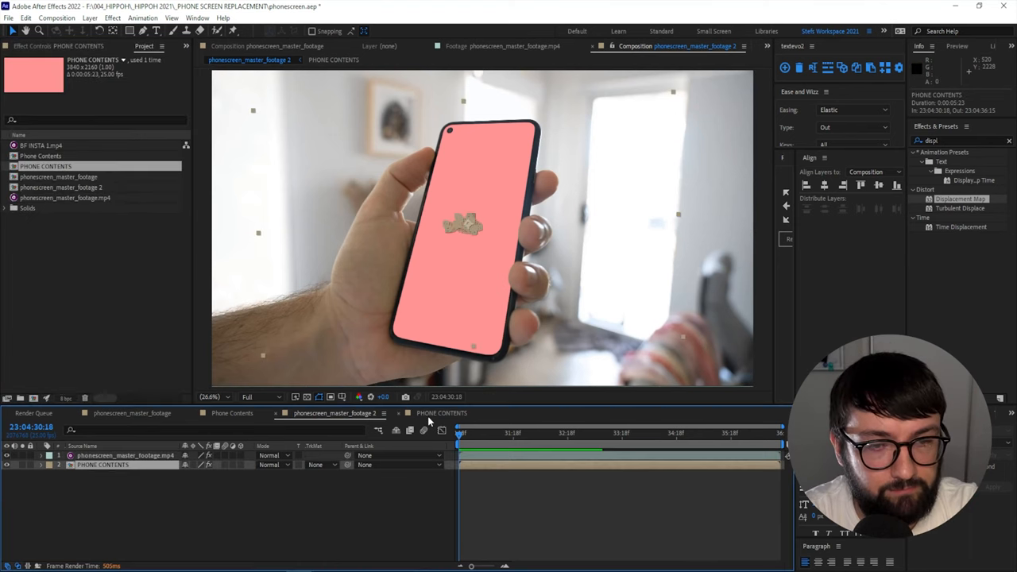
# - Add a TEST TEST text layer inside PHONE CONTENTS and play back the tracked shot
pyautogui.click(442, 413)
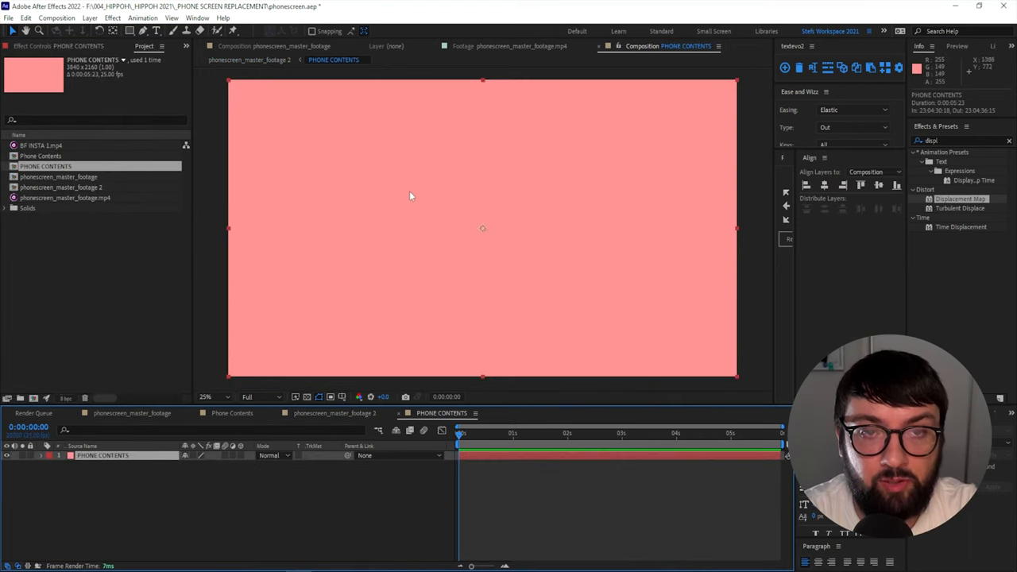
pyautogui.moveTo(416, 221)
pyautogui.write('T')
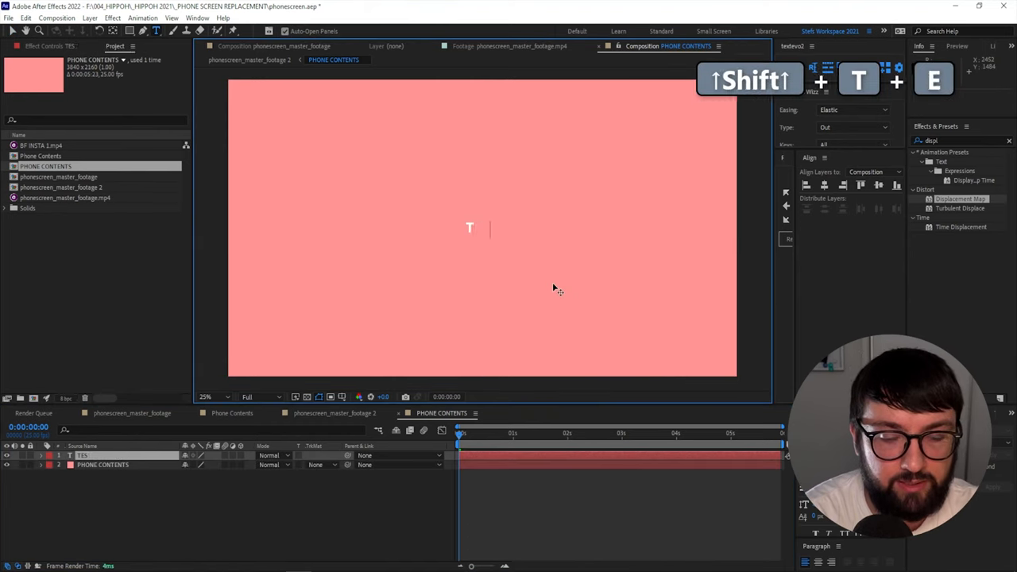
pyautogui.write('EST TEST')
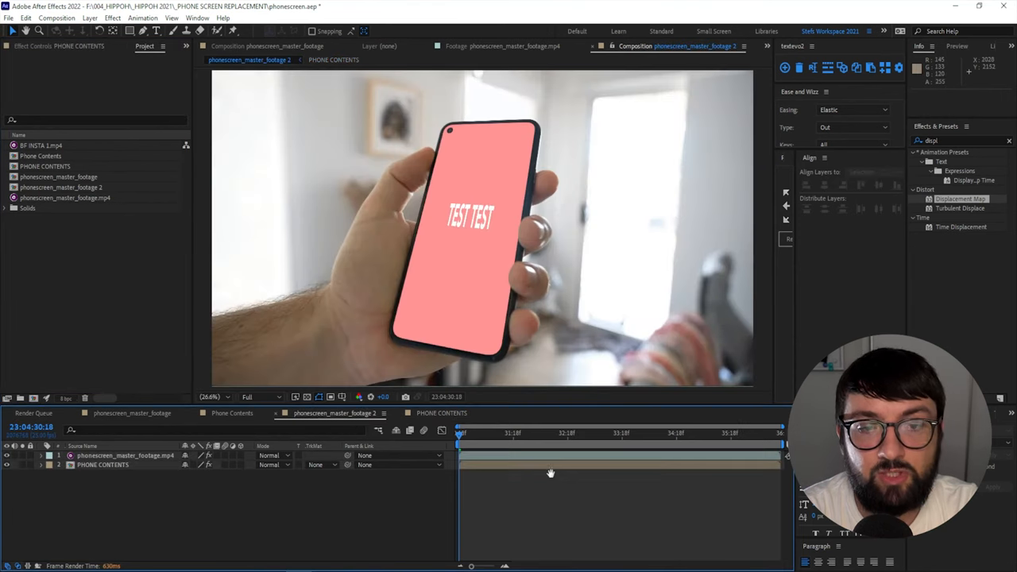
pyautogui.press('space')
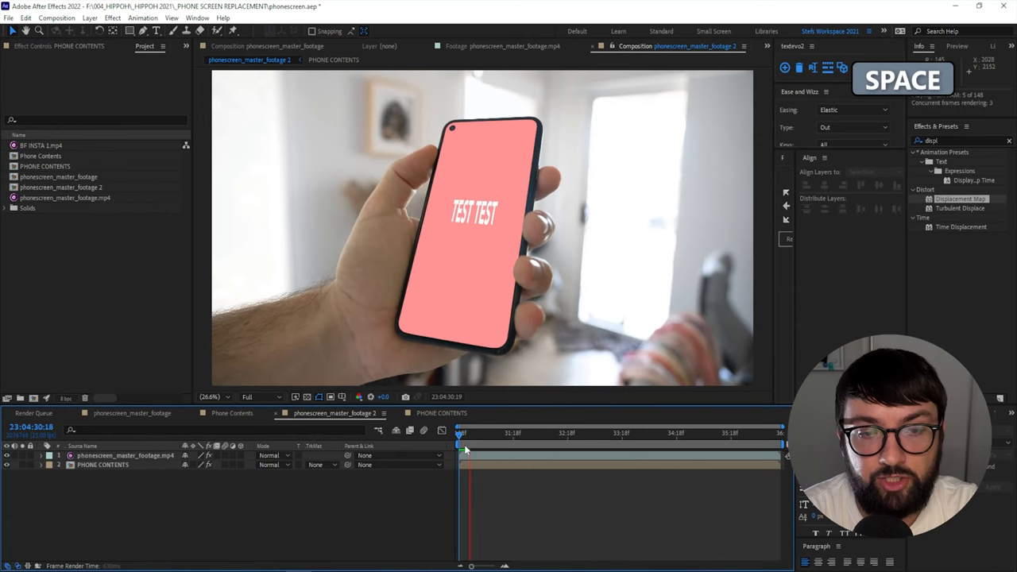
# - Select the TEST TEST layer in PHONE CONTENTS and scale it to 359,100%
pyautogui.click(442, 412)
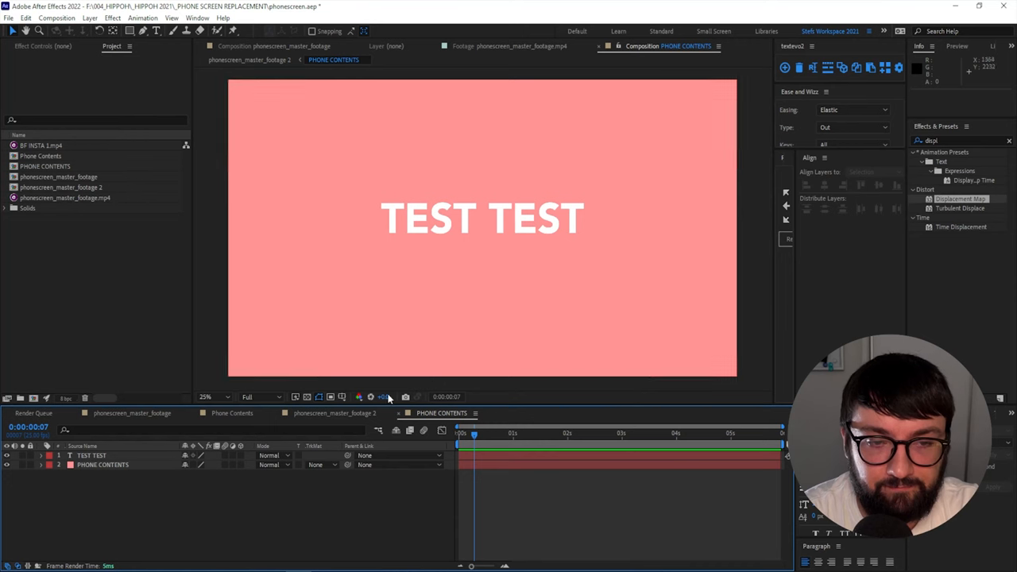
pyautogui.click(334, 413)
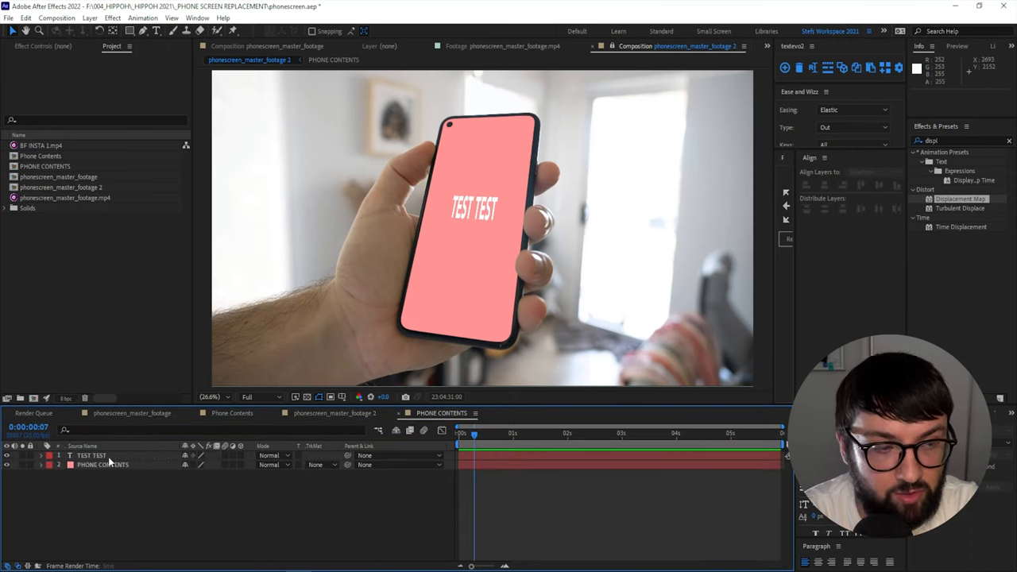
pyautogui.click(92, 455)
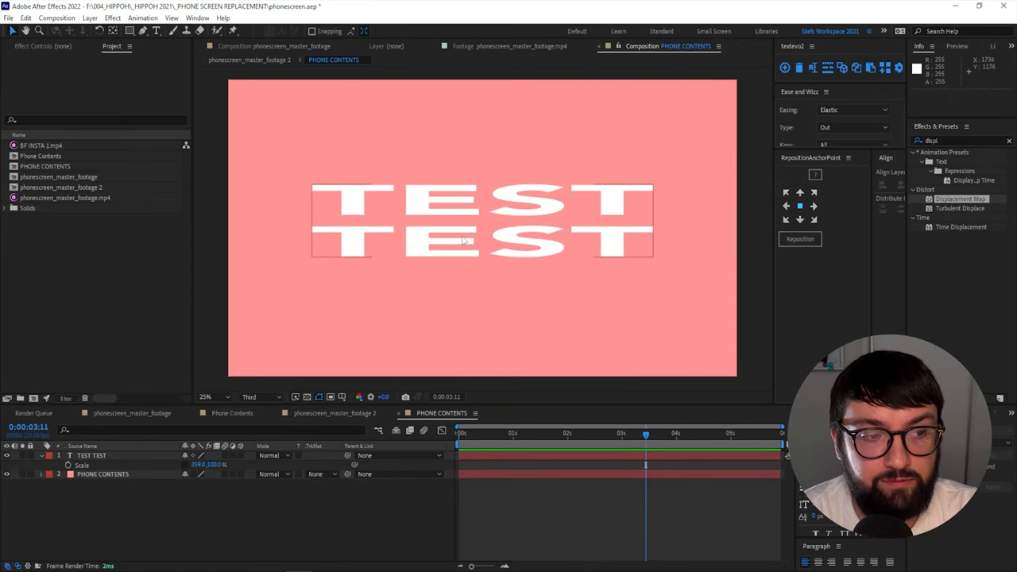
# - Delete TEST TEST, time-stretch BF INSTA 1 to 0:00:05:23, and set its mode to Screen
pyautogui.press('Delete')
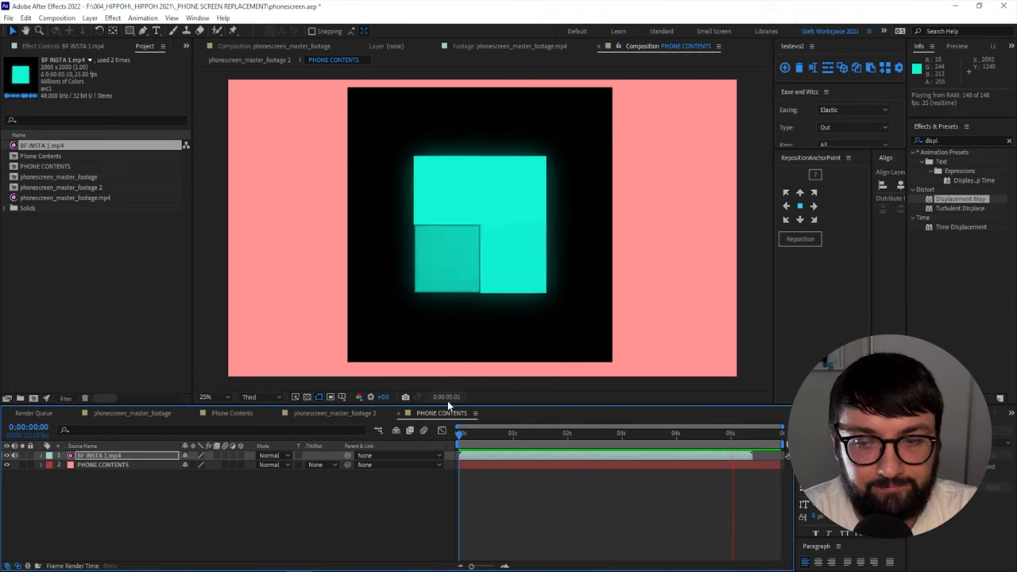
pyautogui.press('space')
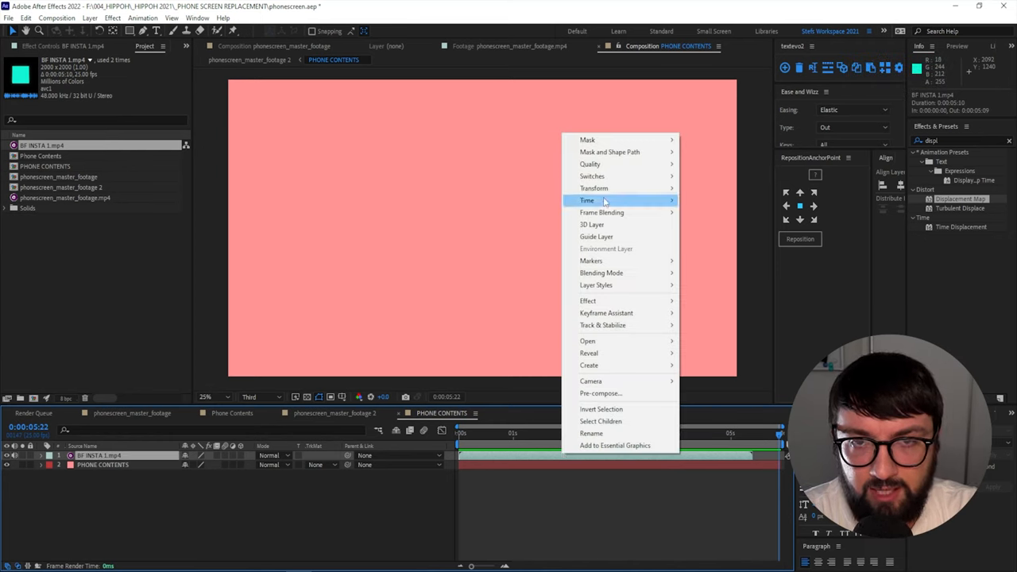
pyautogui.click(602, 200)
pyautogui.write('0:00:05:23')
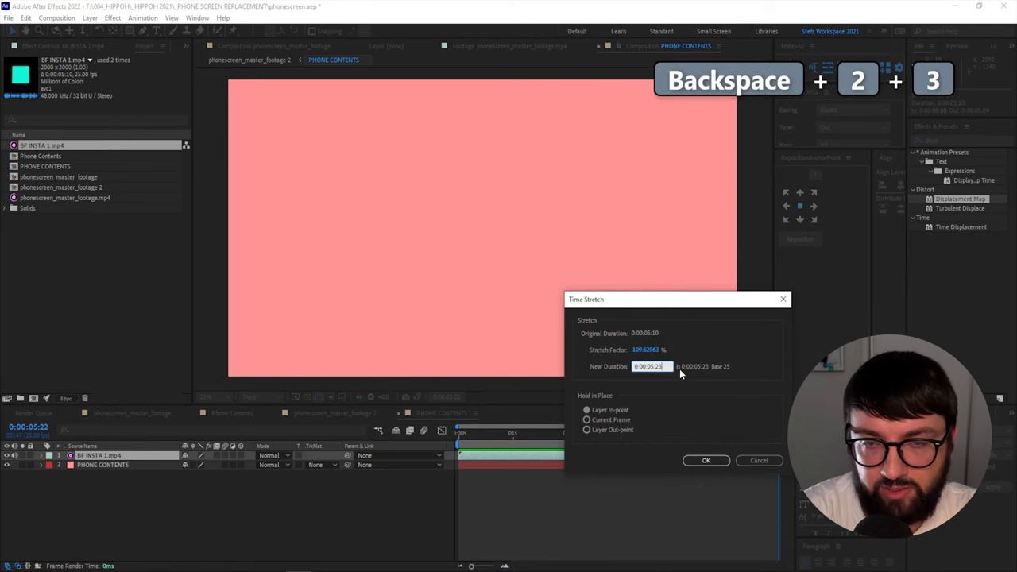
pyautogui.click(706, 460)
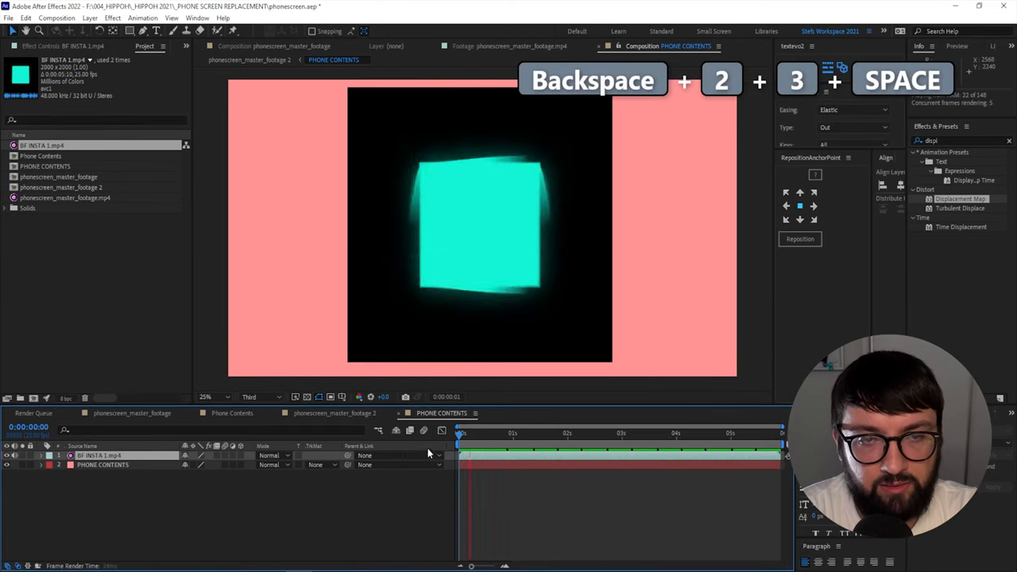
pyautogui.press('space')
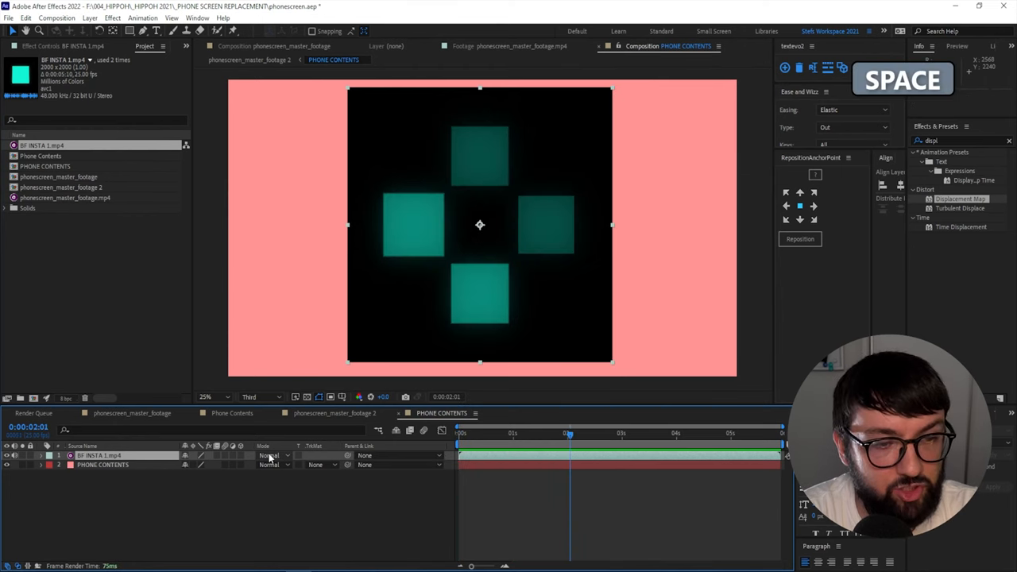
pyautogui.click(270, 455)
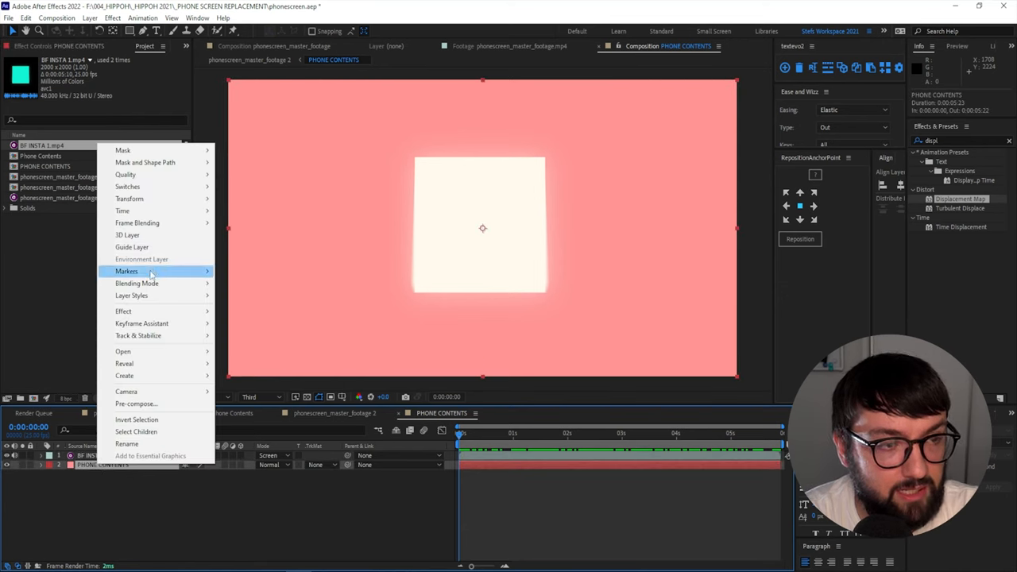
pyautogui.moveTo(123, 311)
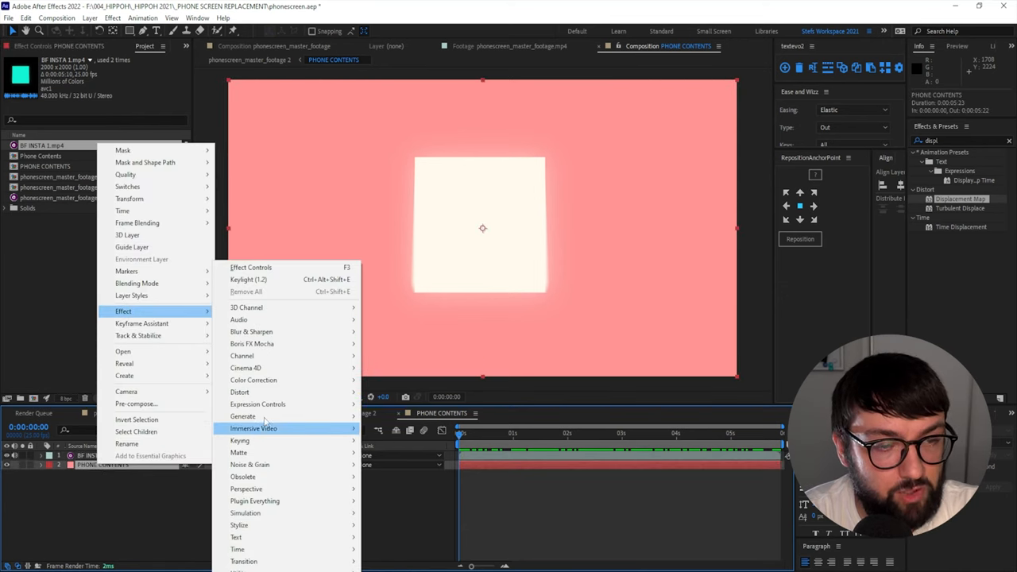
# - Add a 4-Color Gradient to PHONE CONTENTS and scale BF INSTA 1 to 170,50%
pyautogui.click(242, 416)
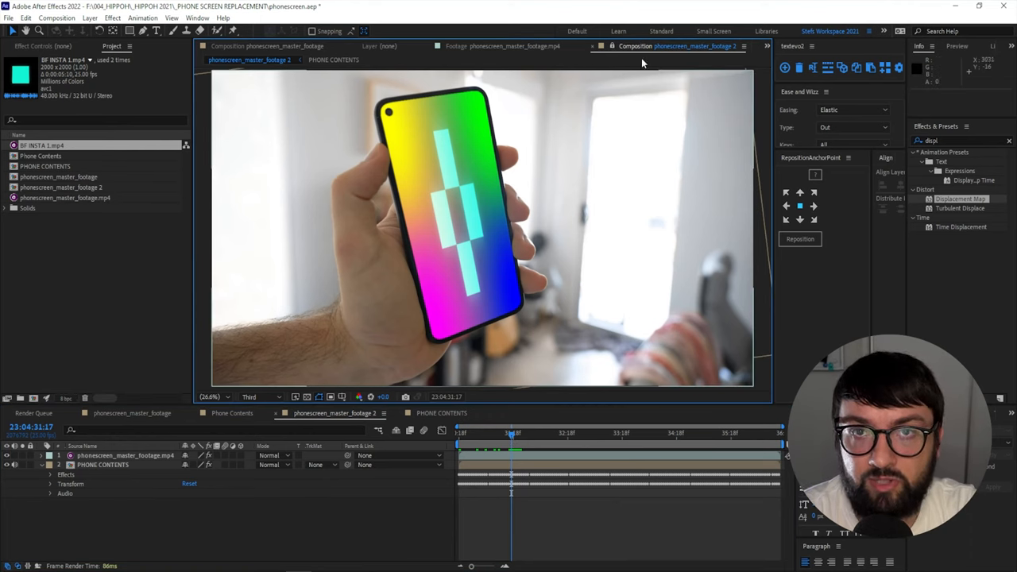
pyautogui.click(441, 413)
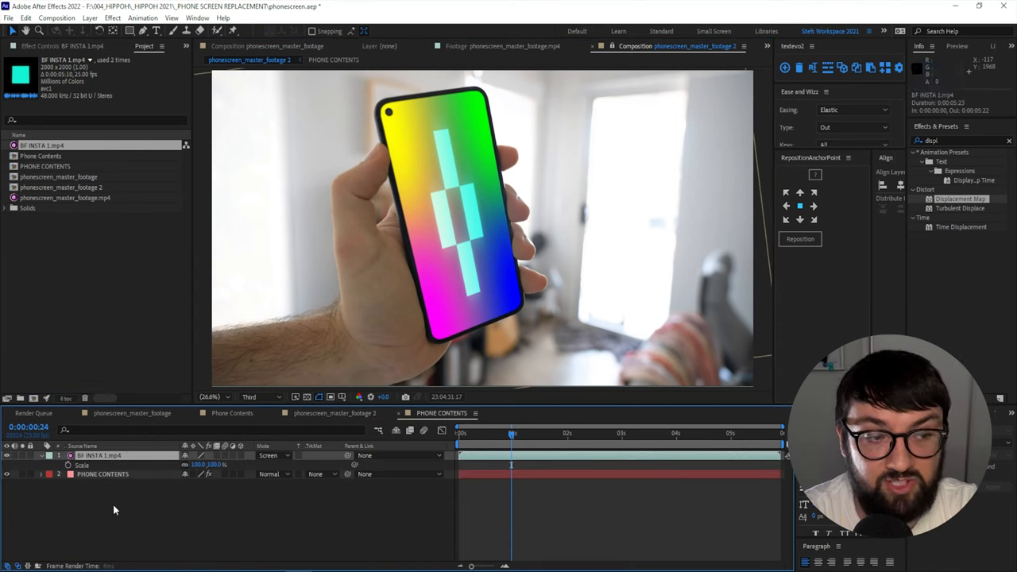
pyautogui.moveTo(185, 464)
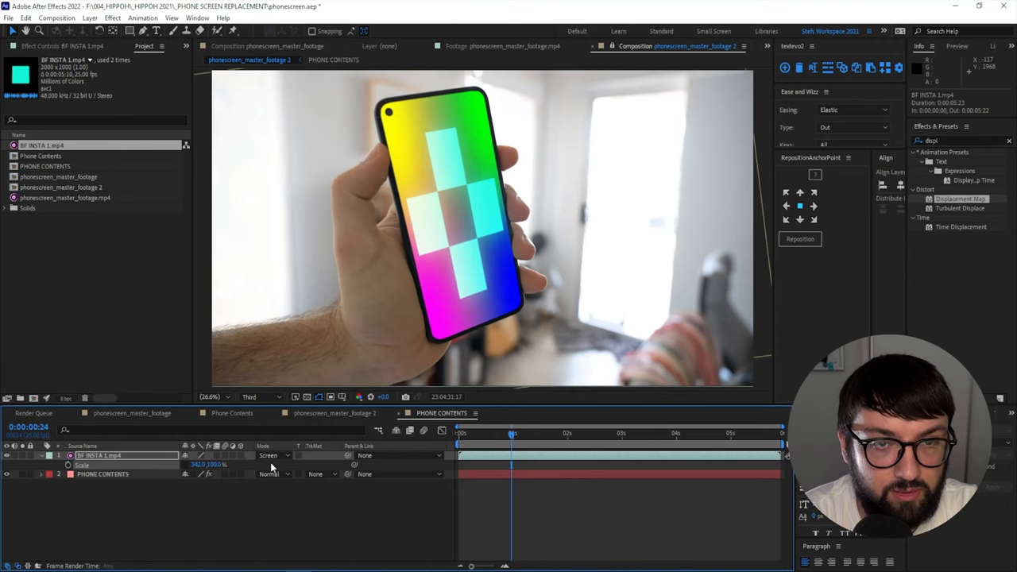
pyautogui.doubleClick(211, 464)
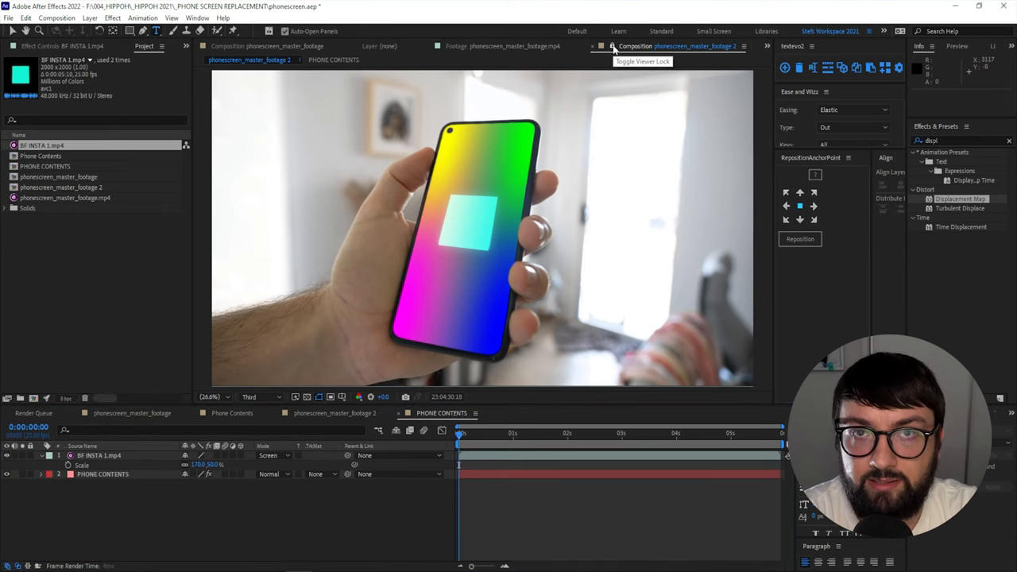
# - Type CONTENT LOADING... at the top, reposition its anchor, and preview the shot
pyautogui.click(332, 59)
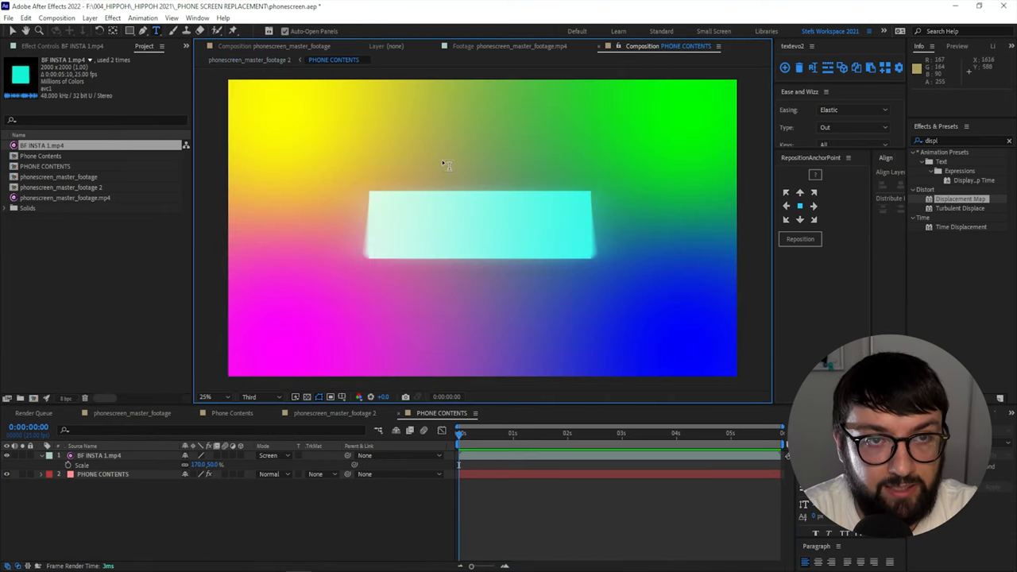
pyautogui.write('CONTENT LOADING...')
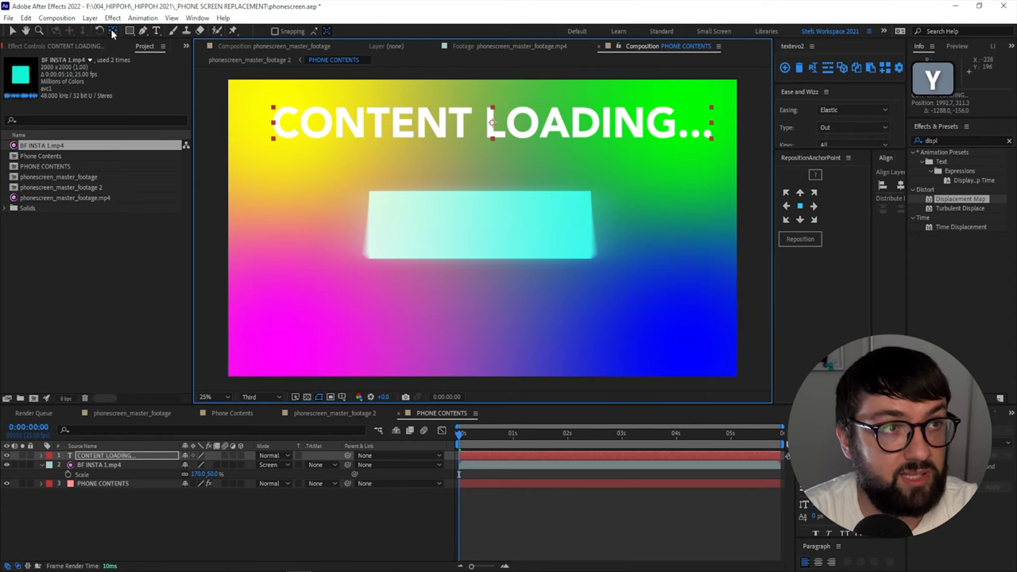
pyautogui.press('ctrl+z')
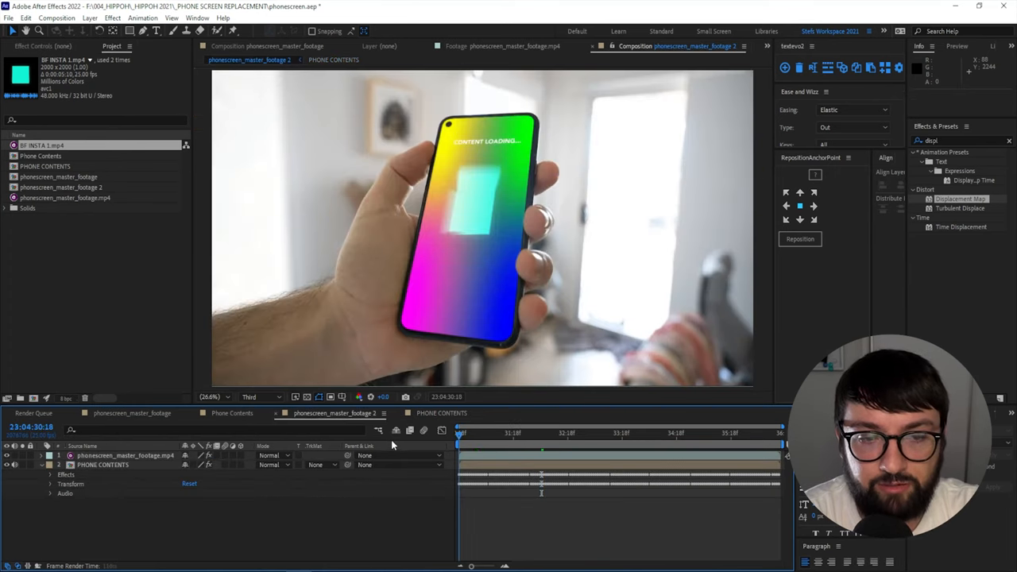
pyautogui.press('space')
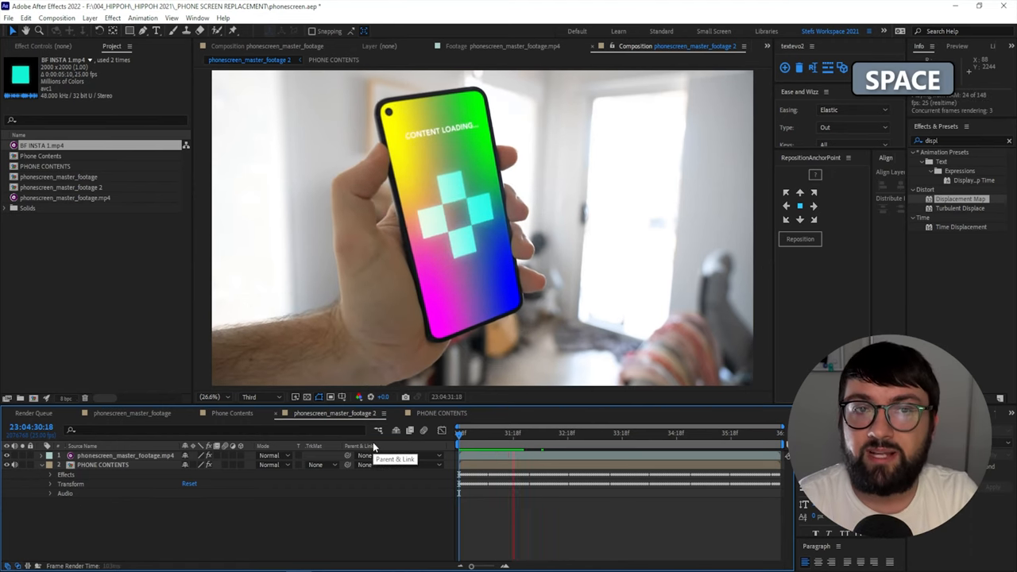
pyautogui.press('space')
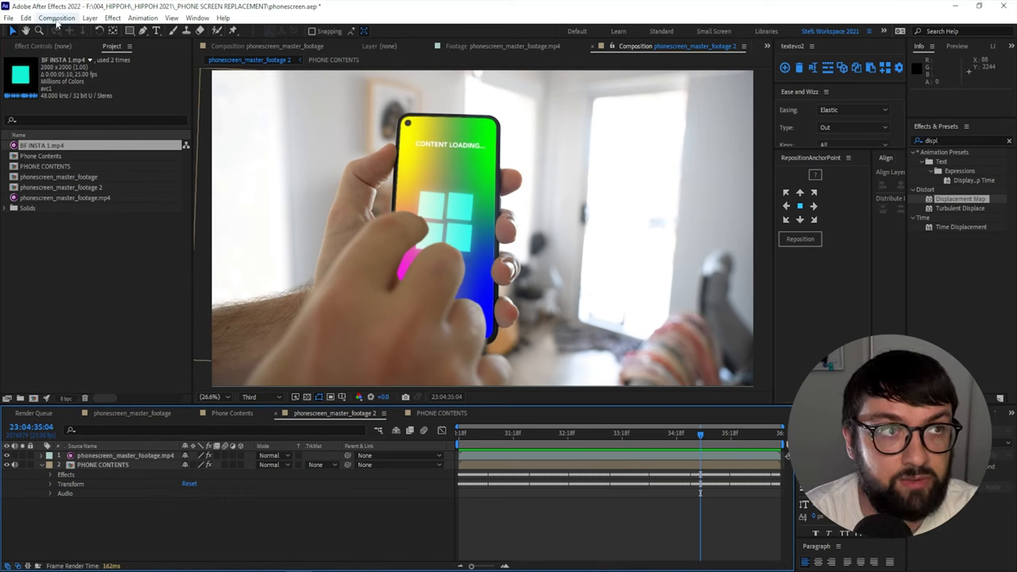
# - Check the composition's 180° shutter angle in Composition Settings Advanced and close it
pyautogui.click(56, 18)
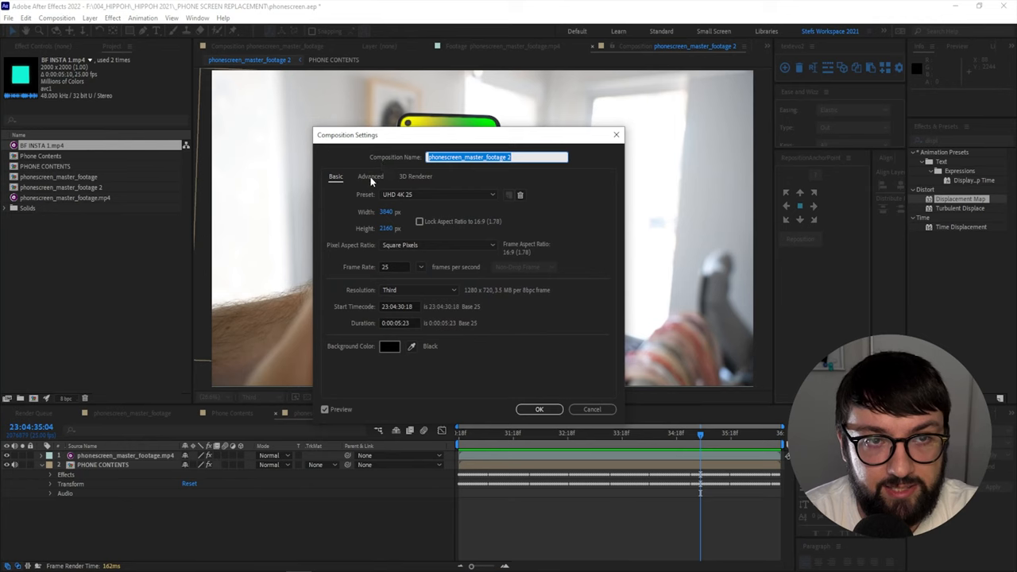
pyautogui.click(370, 175)
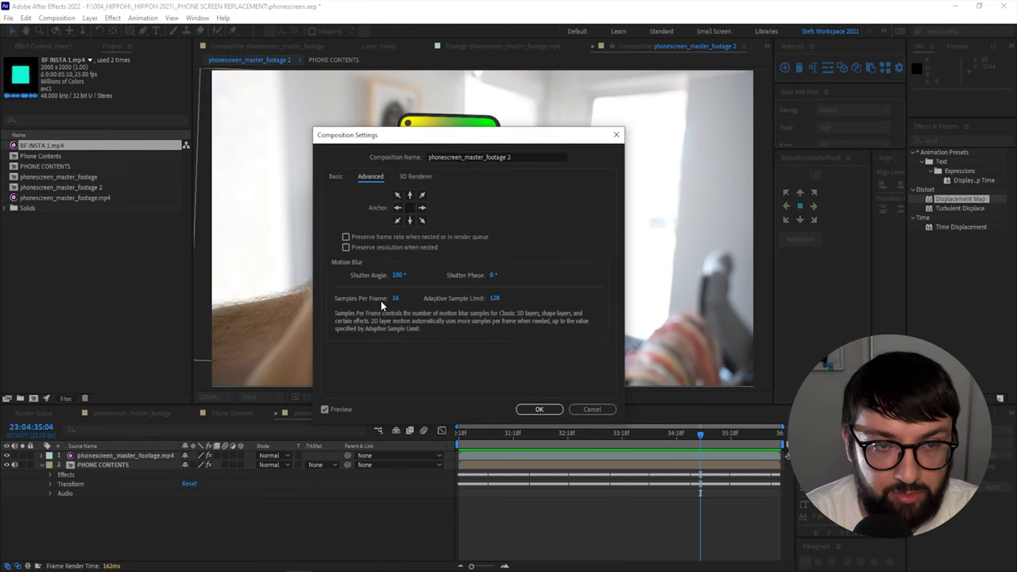
pyautogui.moveTo(526, 375)
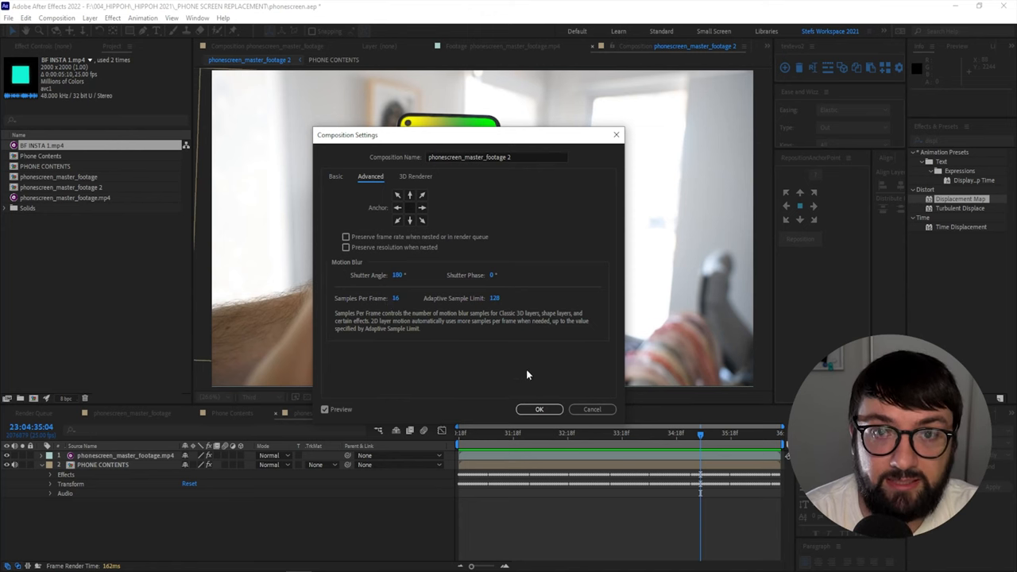
pyautogui.click(539, 409)
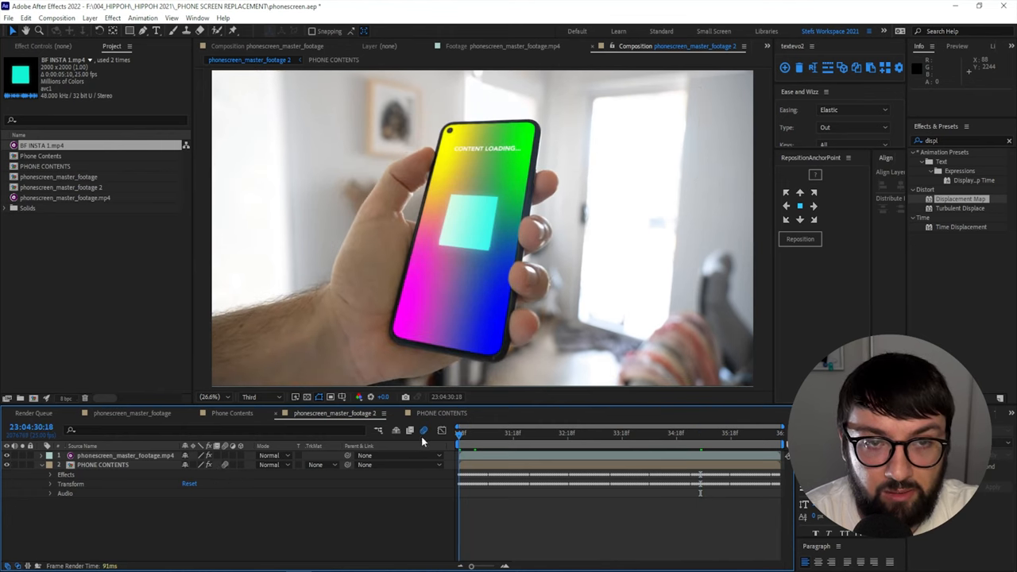
# - Show PHONE CONTENTS' Corner Pin in Effect Controls and play the motion-blurred tracked shot
pyautogui.press('space')
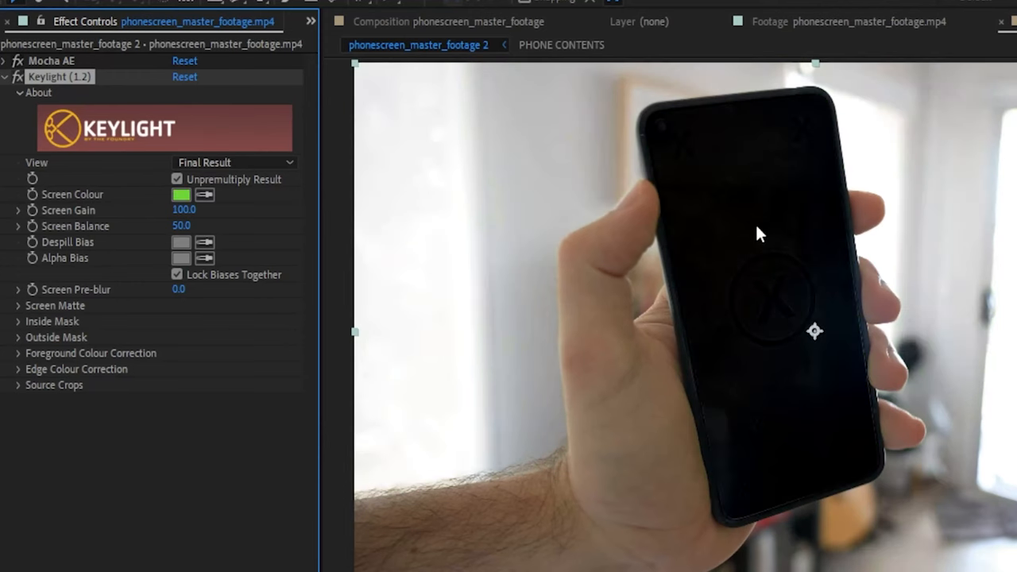
pyautogui.click(234, 162)
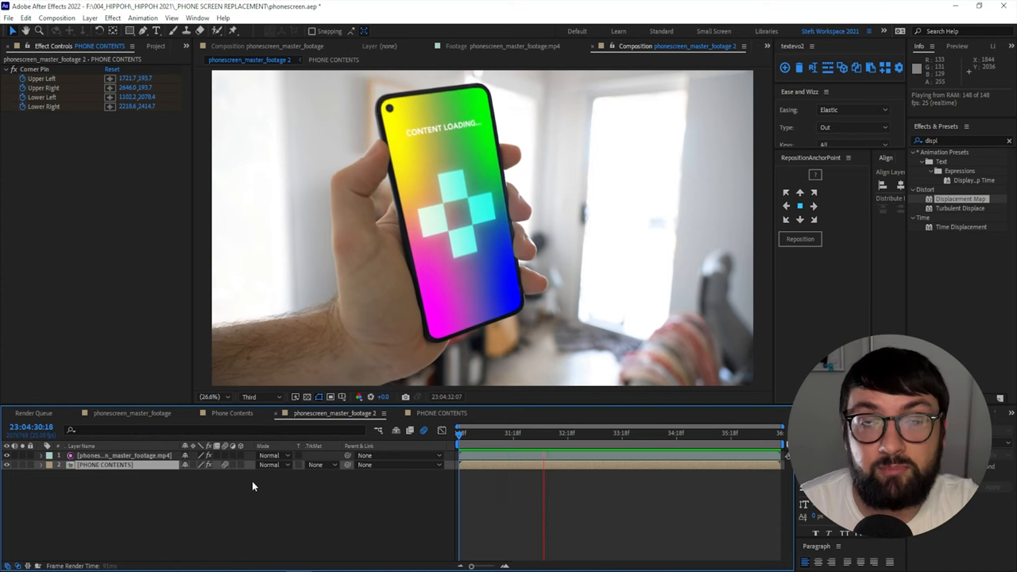
pyautogui.press('space')
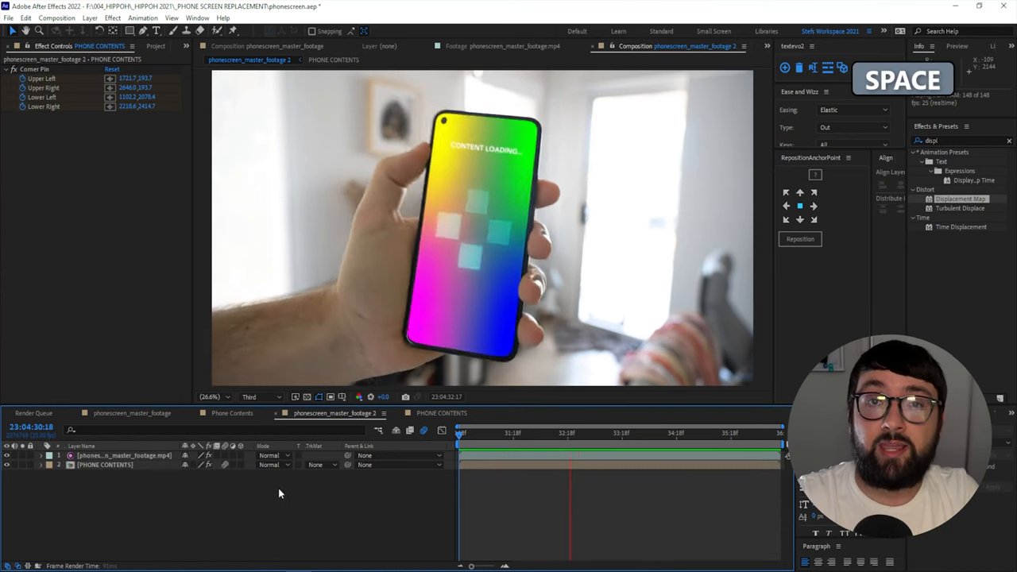